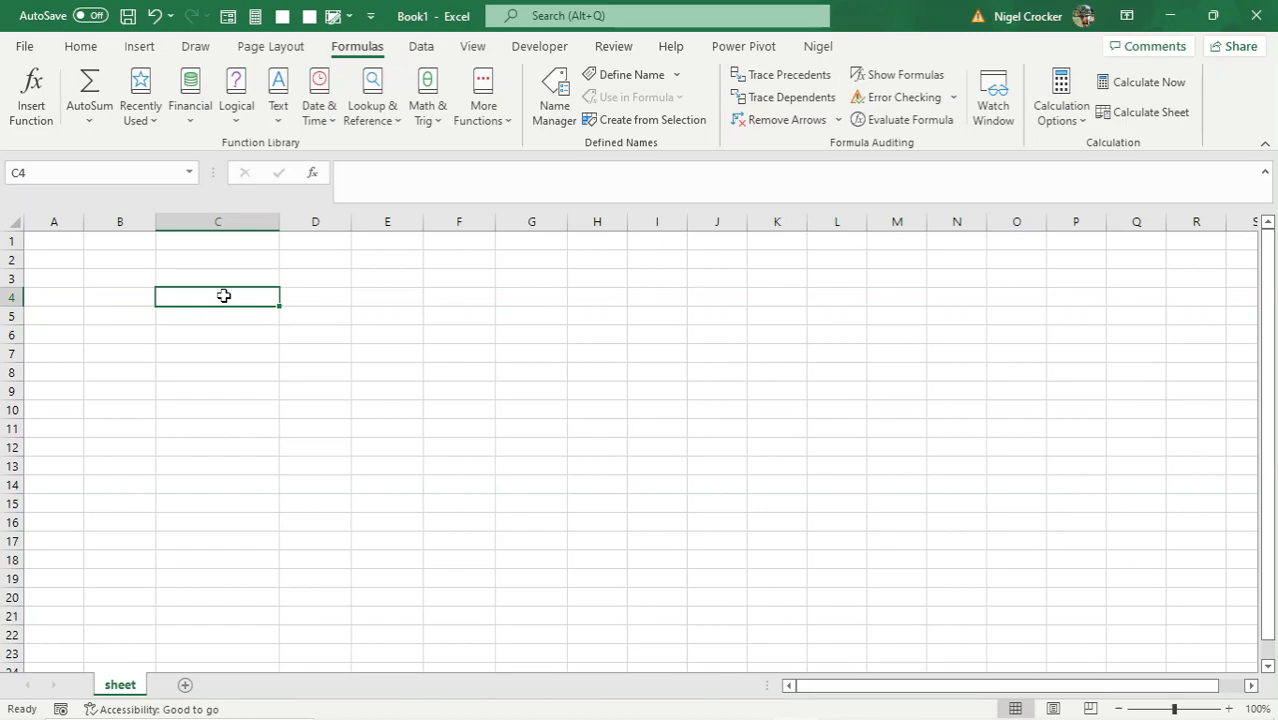
pyautogui.moveTo(397, 314)
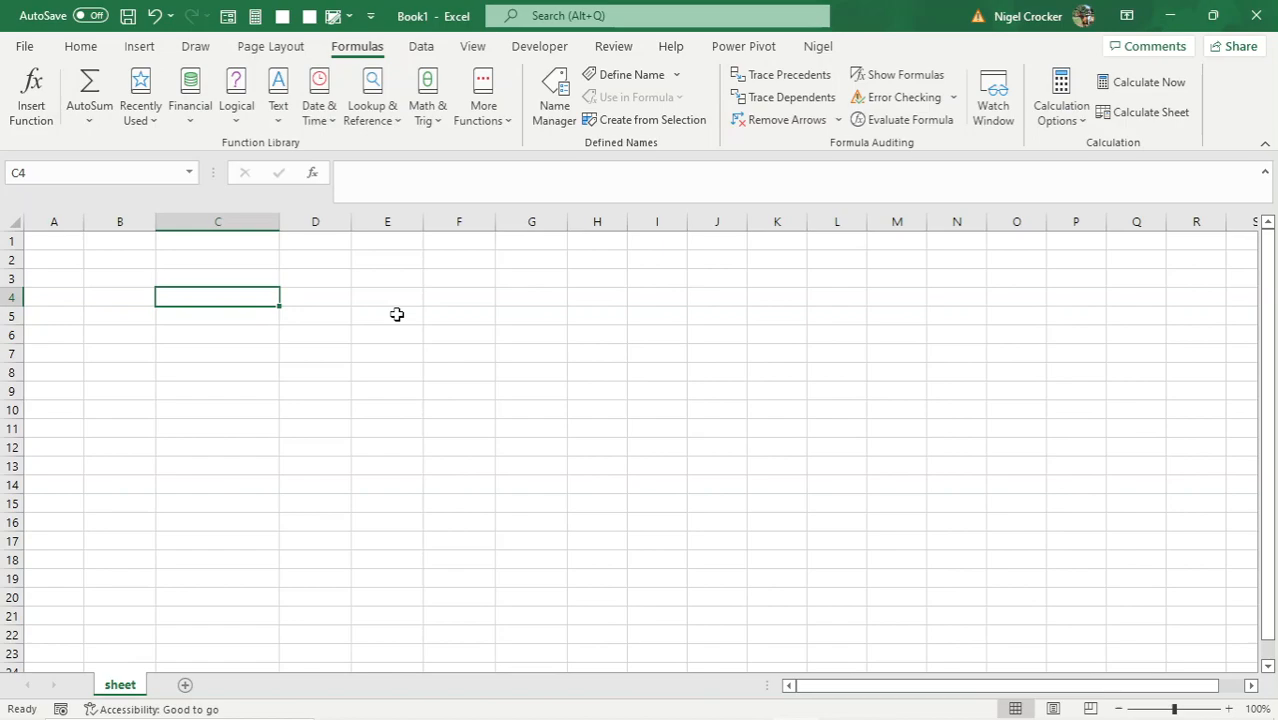
pyautogui.moveTo(394, 313)
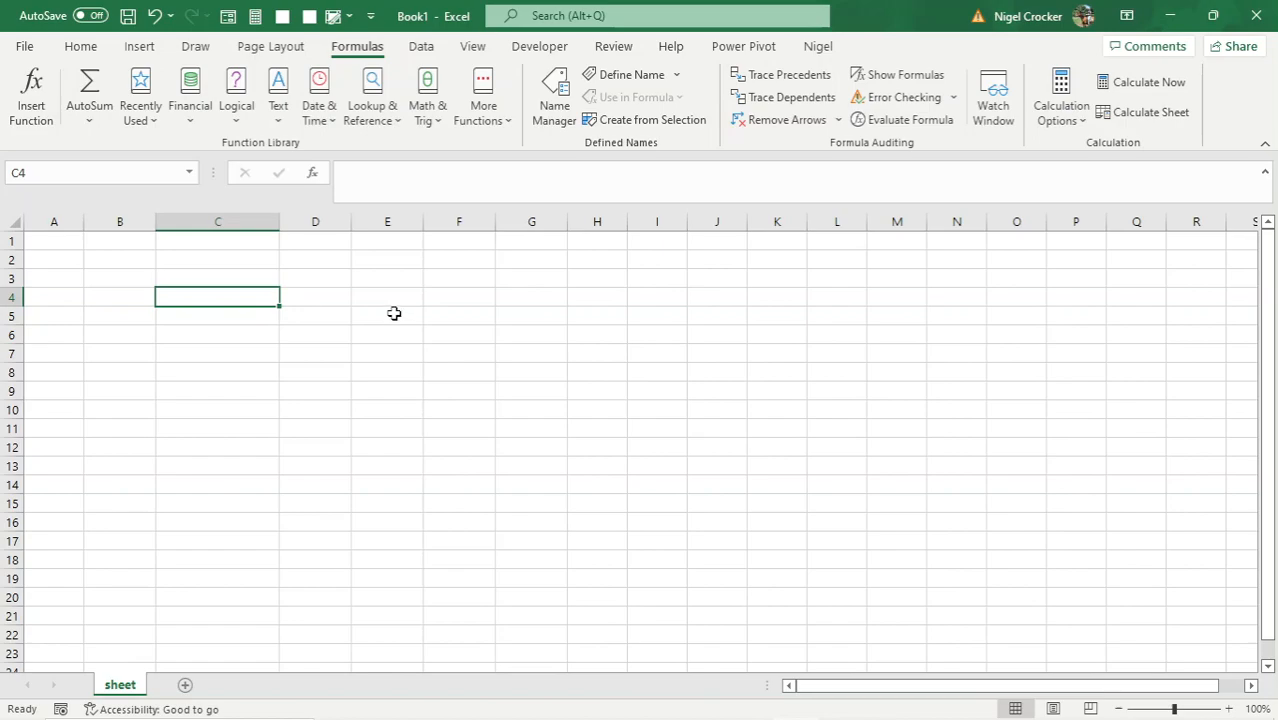
pyautogui.moveTo(160, 297)
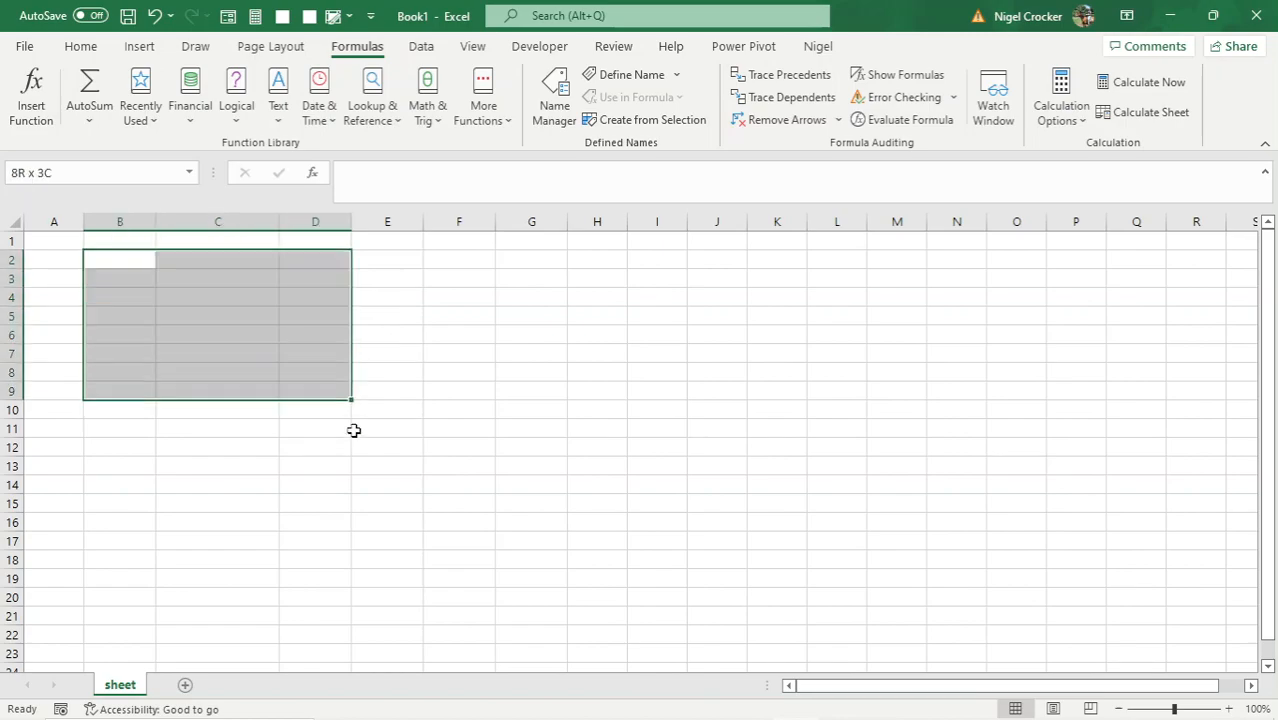
# Create a banded table over B2:E15 with headers Column1 to Column4, then select a cell inside it.
pyautogui.write('4/17/2023')
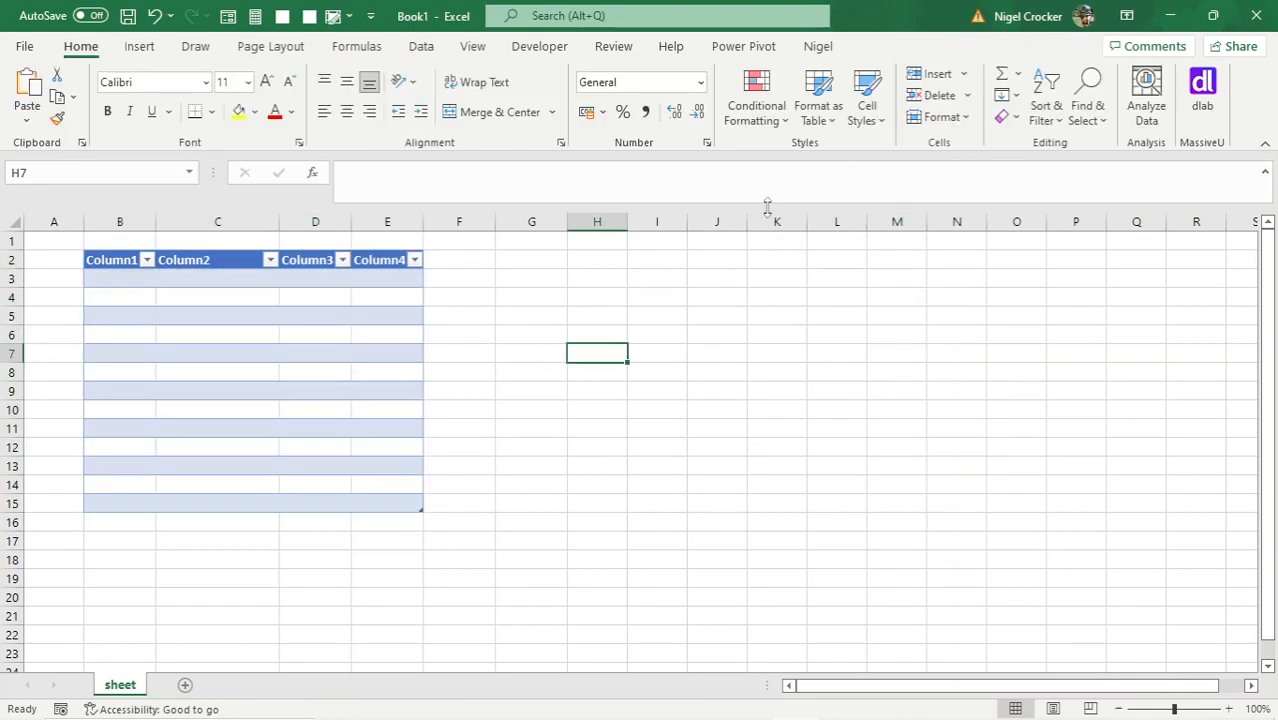
pyautogui.click(315, 315)
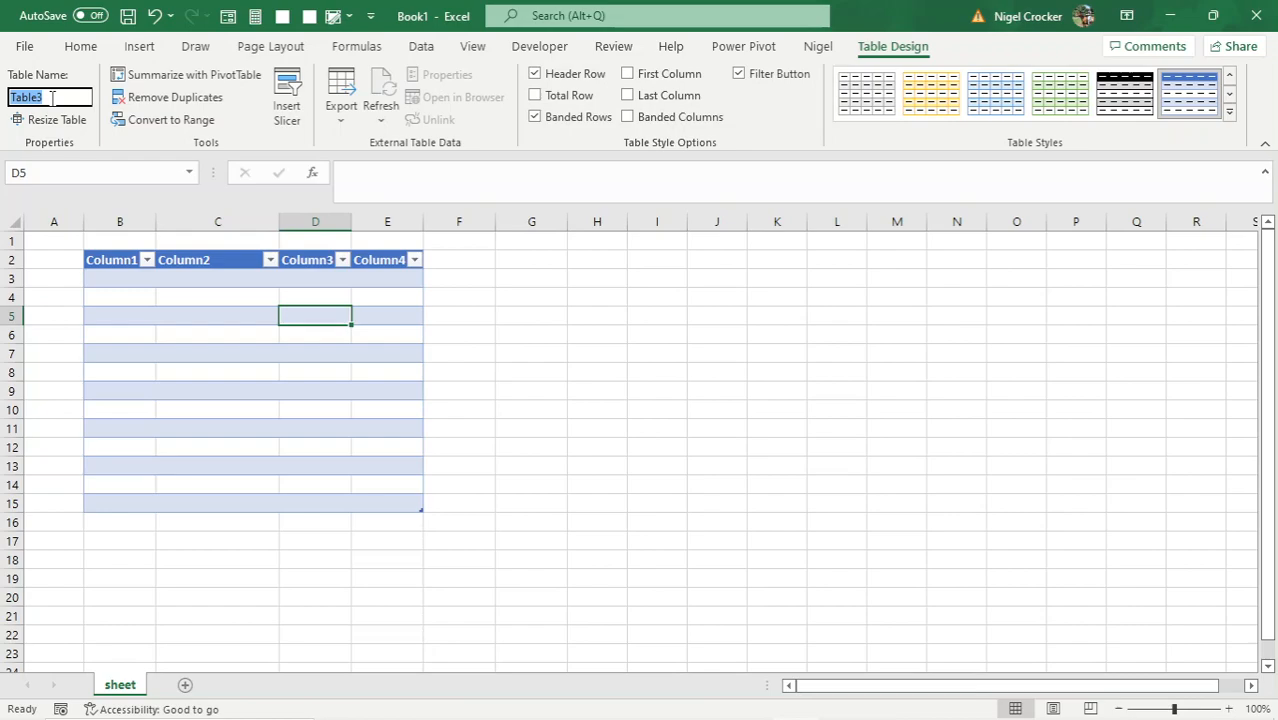
# Replace the table name employee_data with employee in the Table Name box.
pyautogui.write('employee_data')
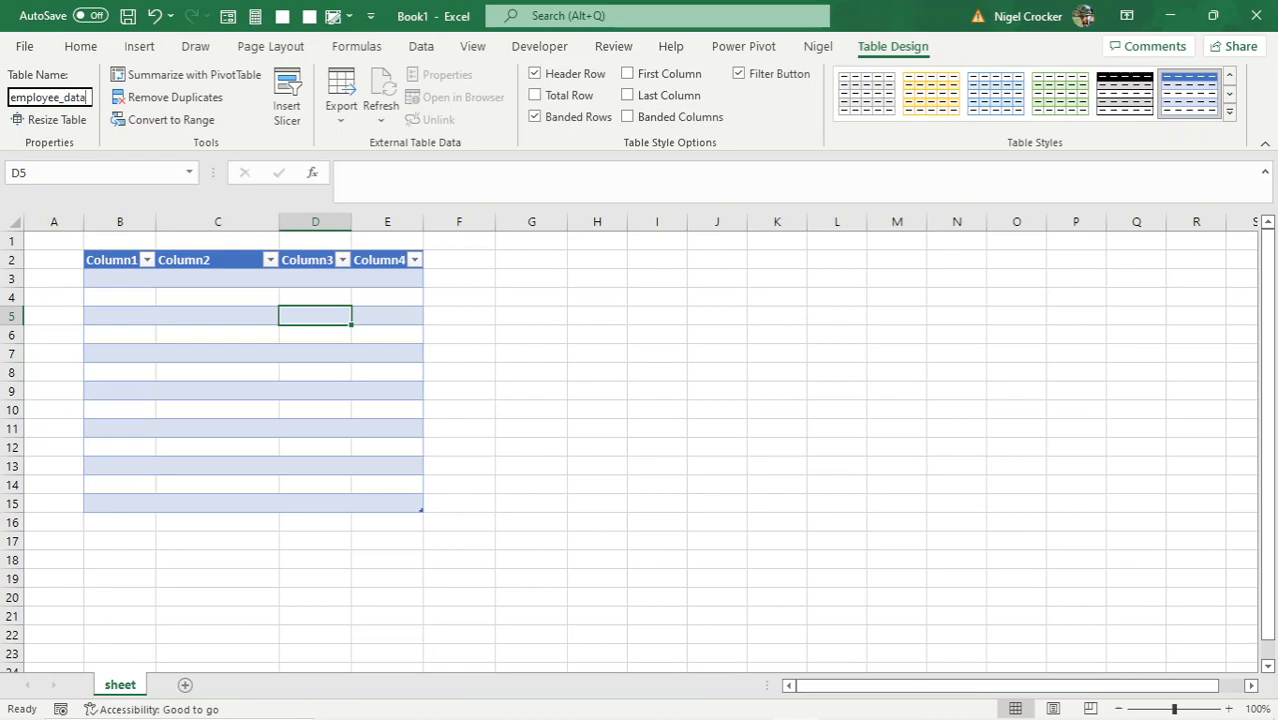
pyautogui.click(217, 297)
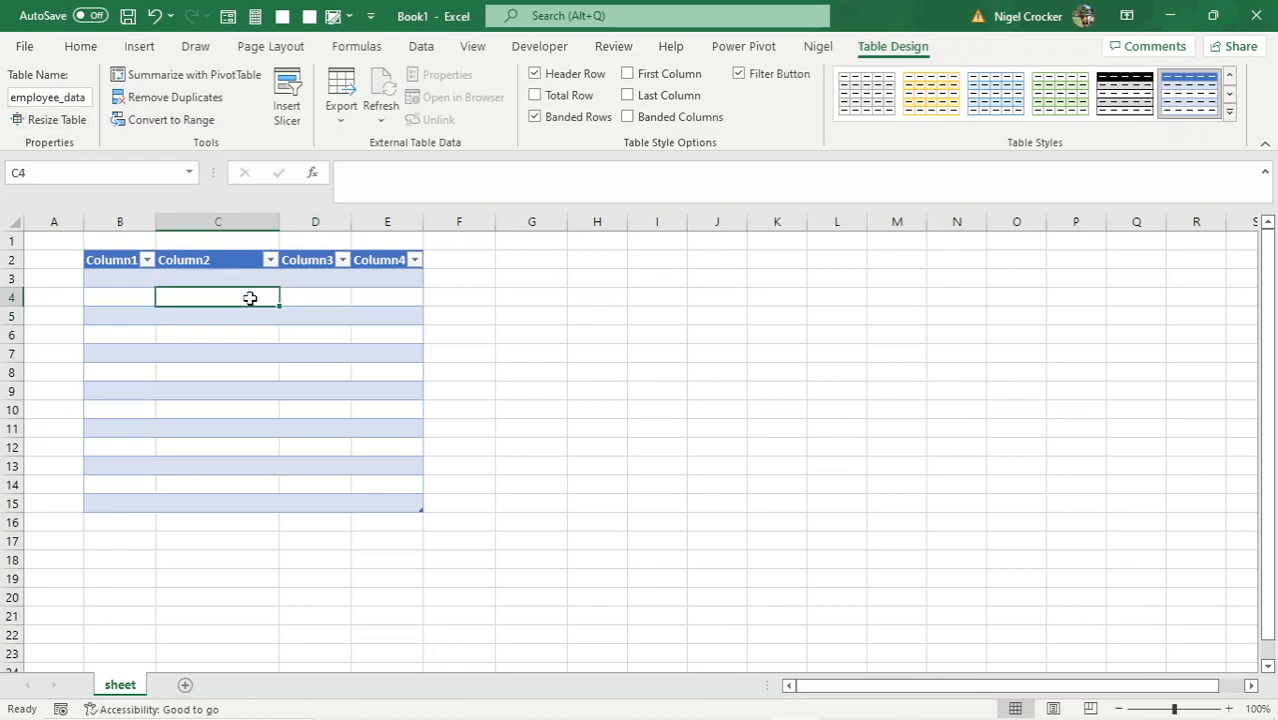
pyautogui.click(48, 97)
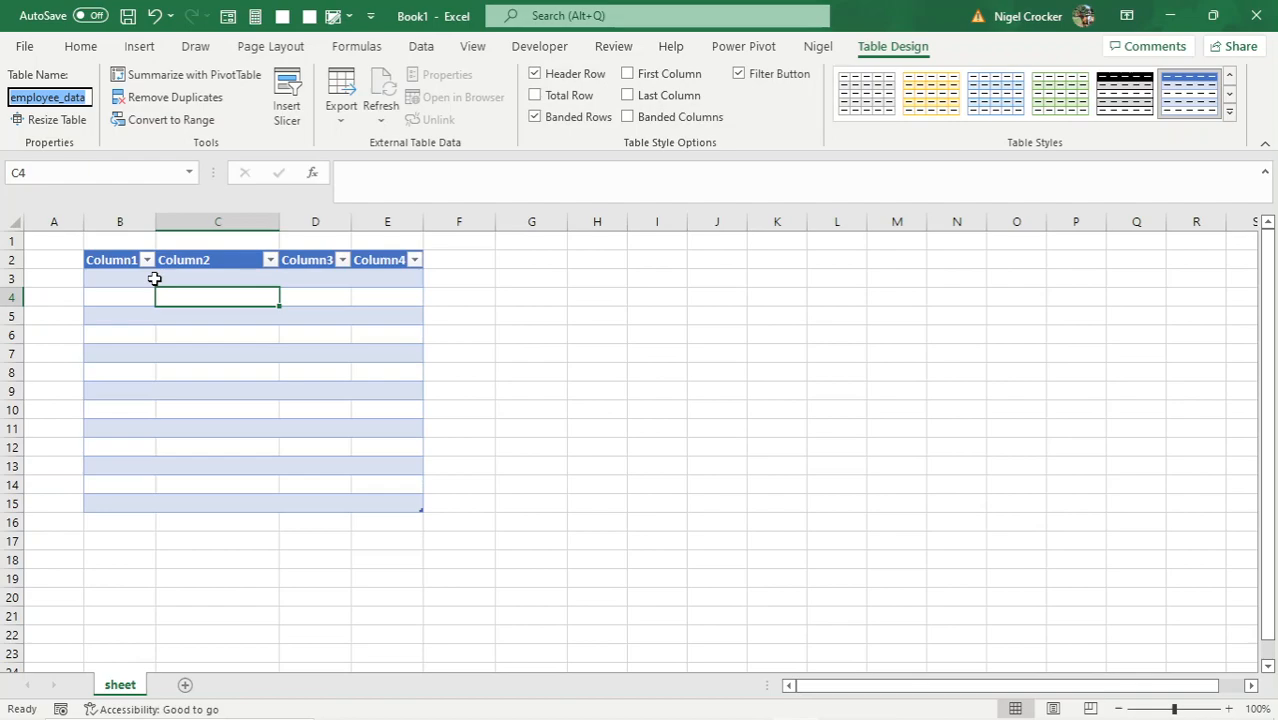
pyautogui.click(217, 333)
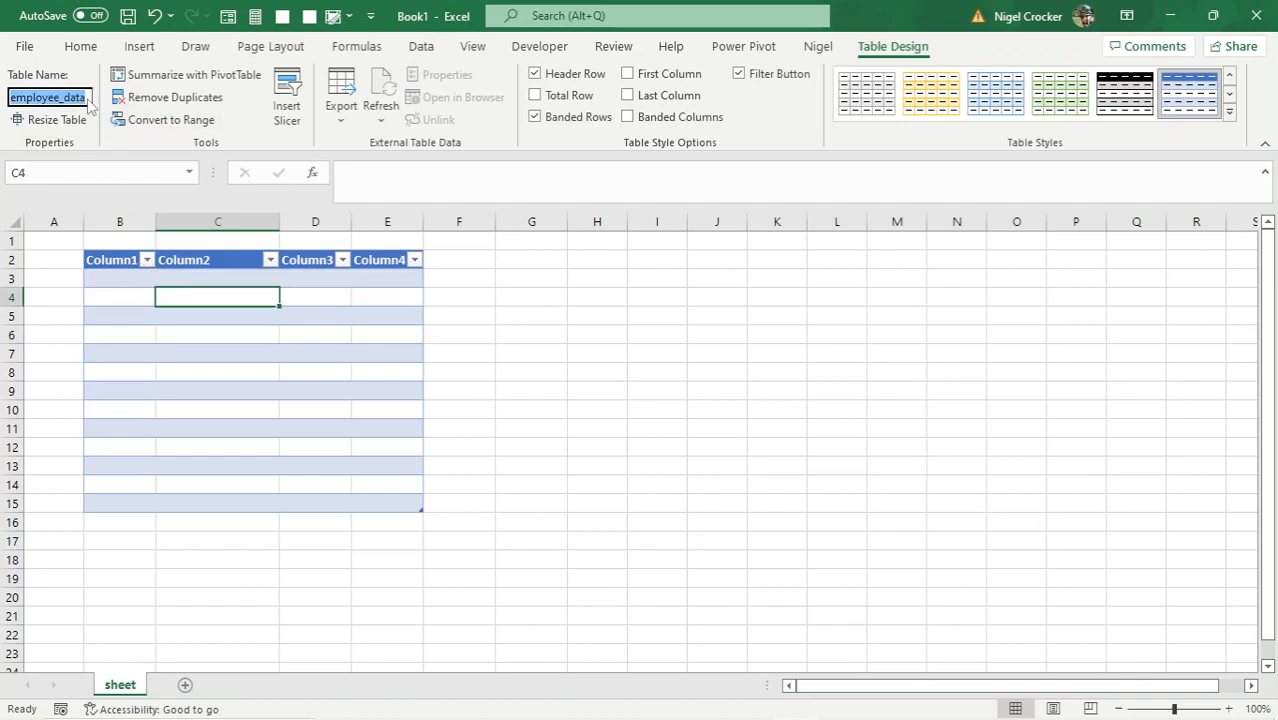
pyautogui.write('employ')
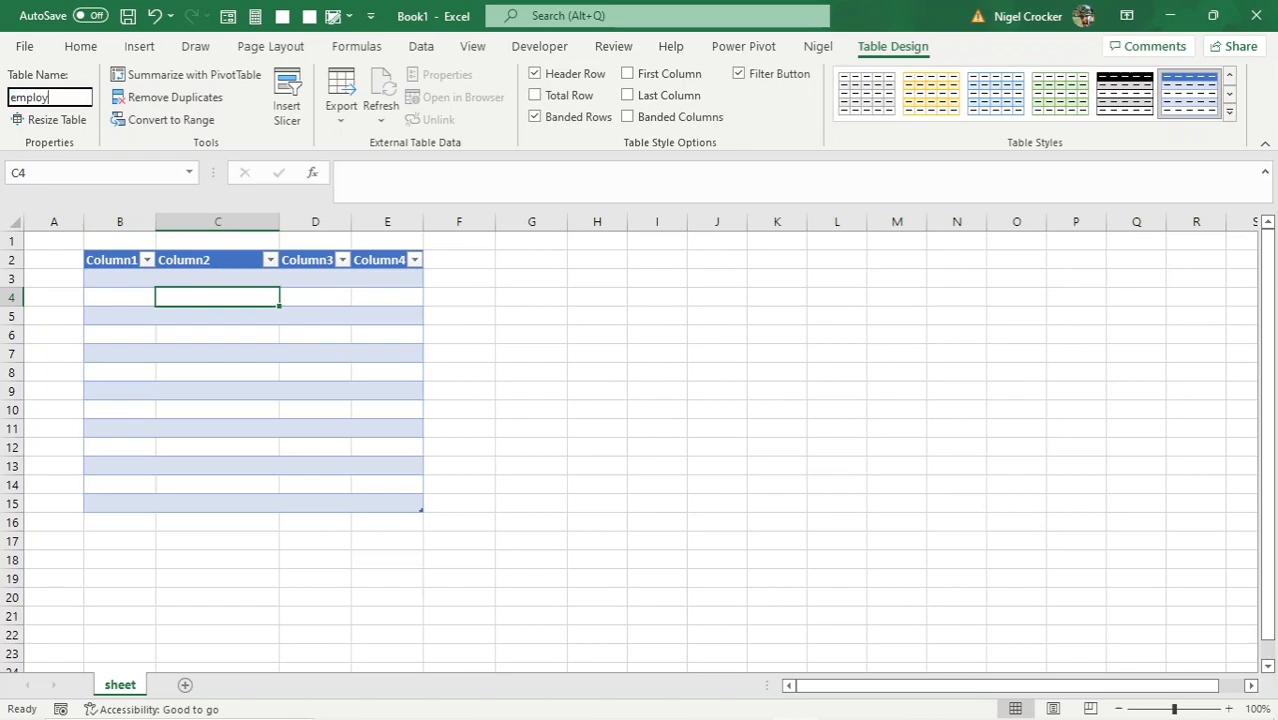
pyautogui.write('ee')
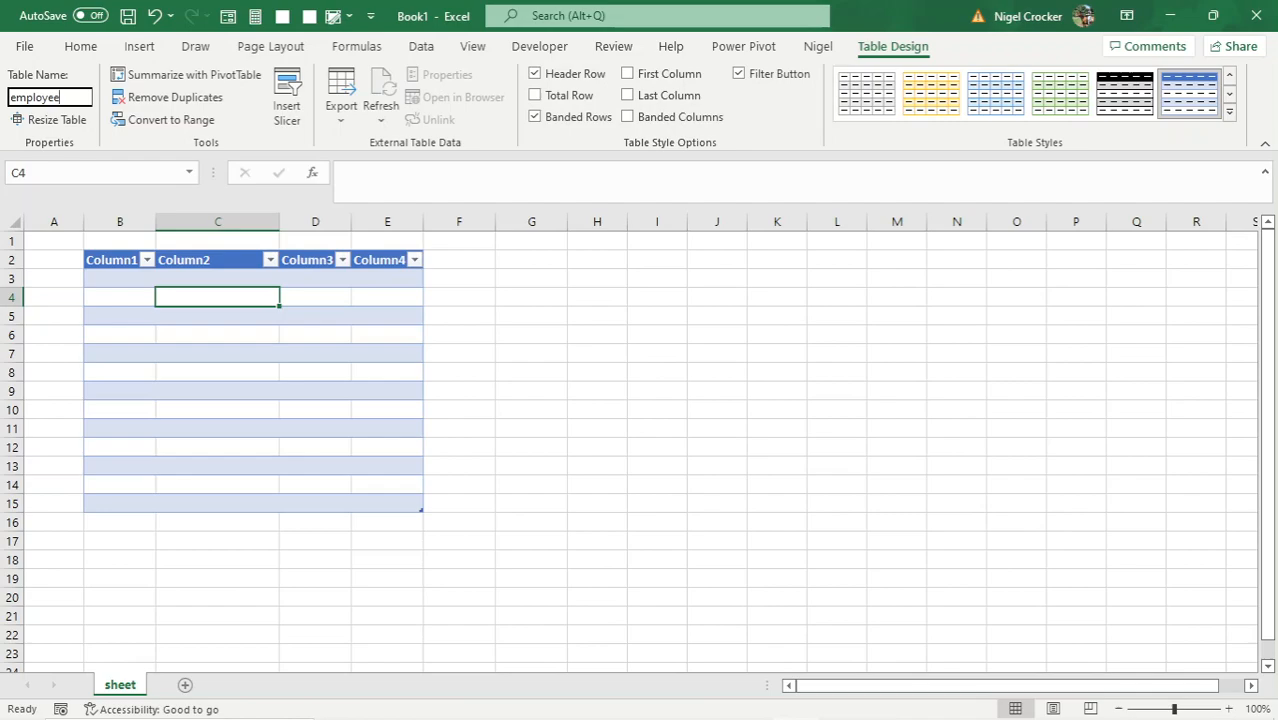
pyautogui.moveTo(208, 292)
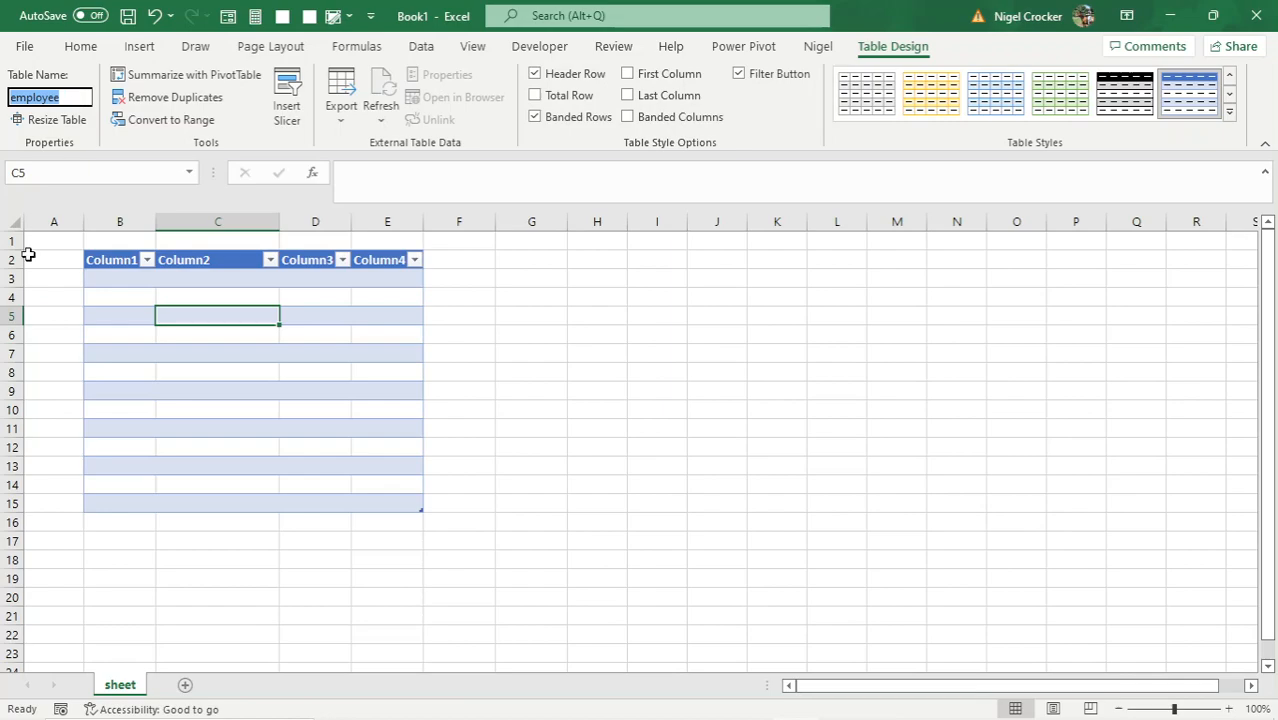
# Rename the worksheet tab to employee via its right-click menu.
pyautogui.rightClick(119, 684)
pyautogui.write('employee')
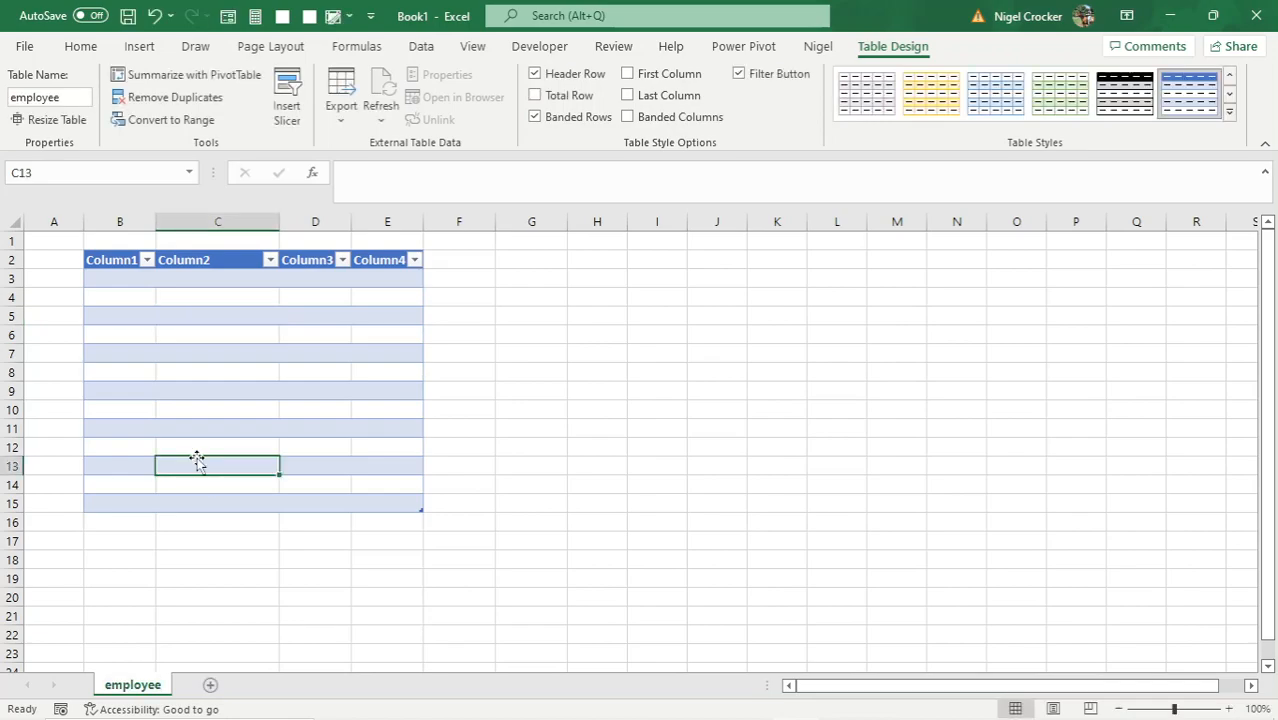
pyautogui.moveTo(237, 425)
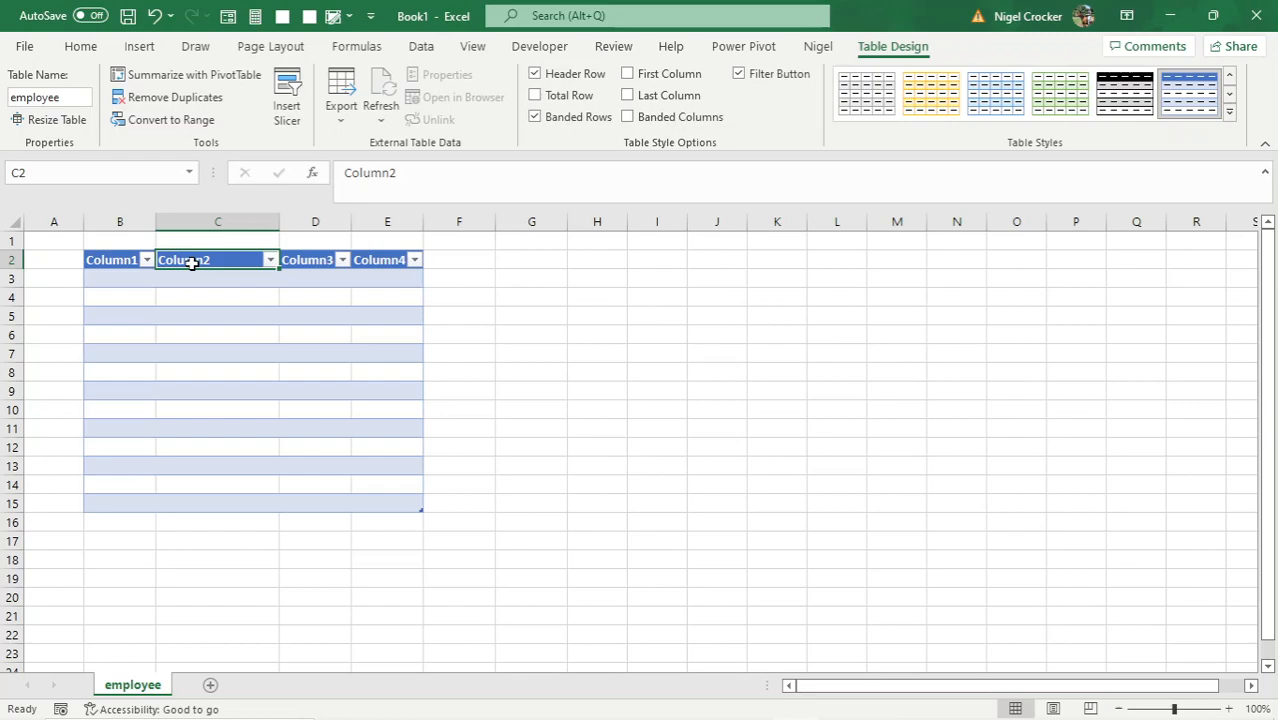
# Set headers C2, D2 and E2 to first_name, surname and date_of_birth.
pyautogui.write('first_name')
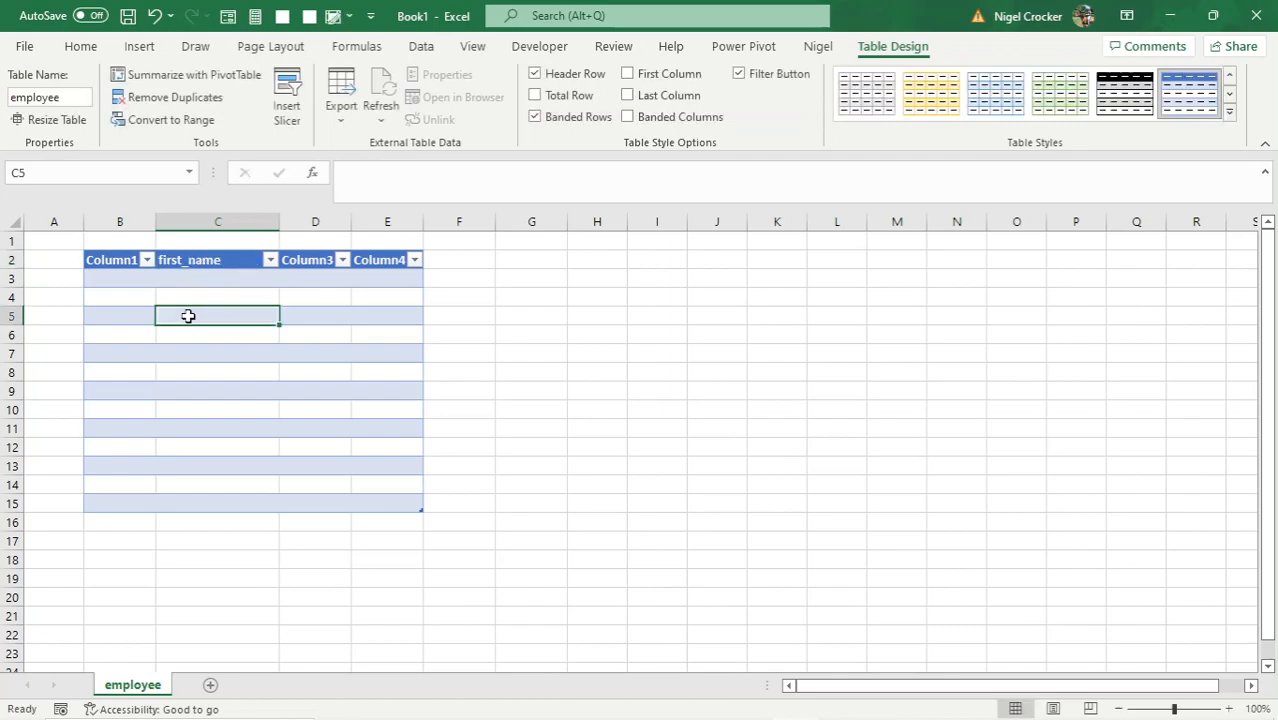
pyautogui.click(307, 259)
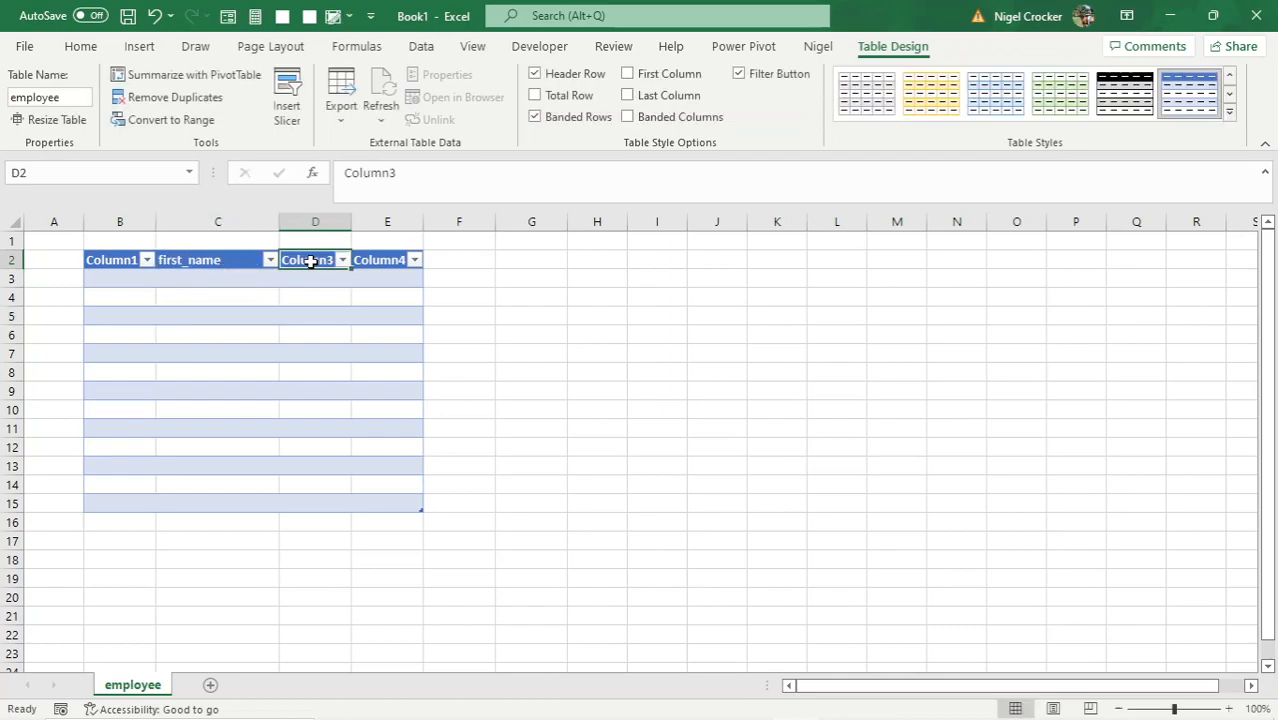
pyautogui.write('surname')
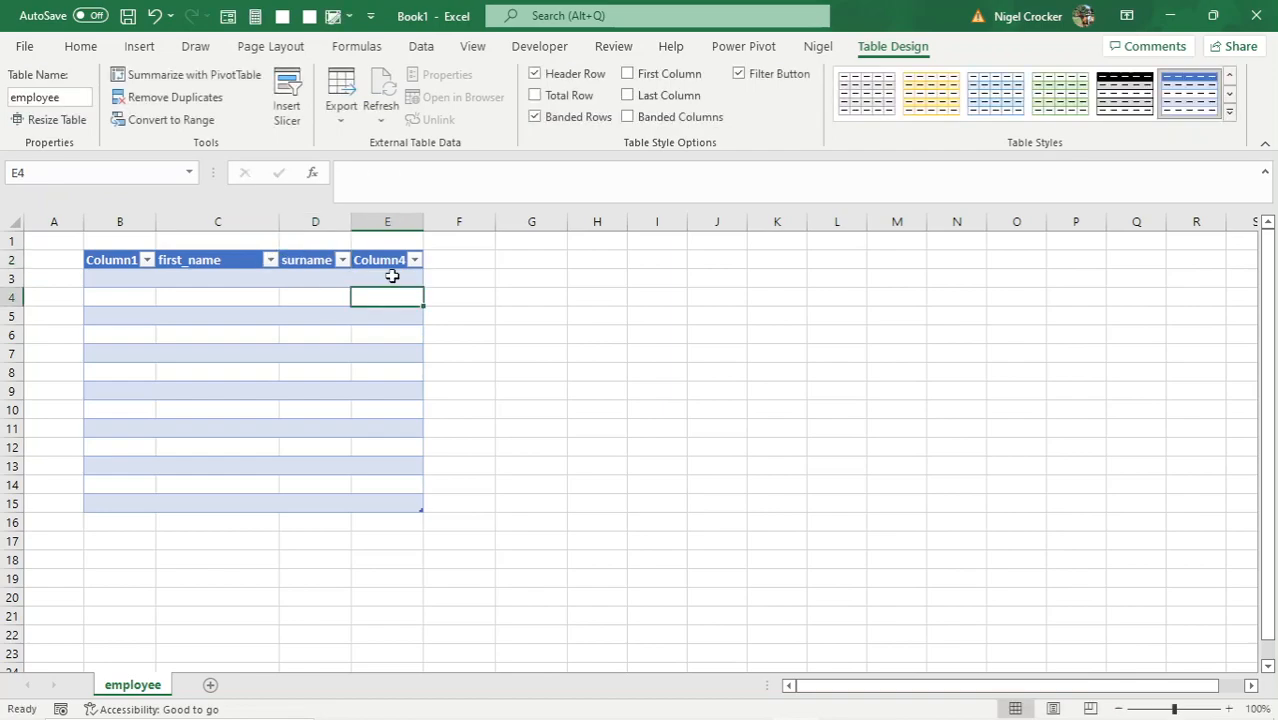
pyautogui.write('date')
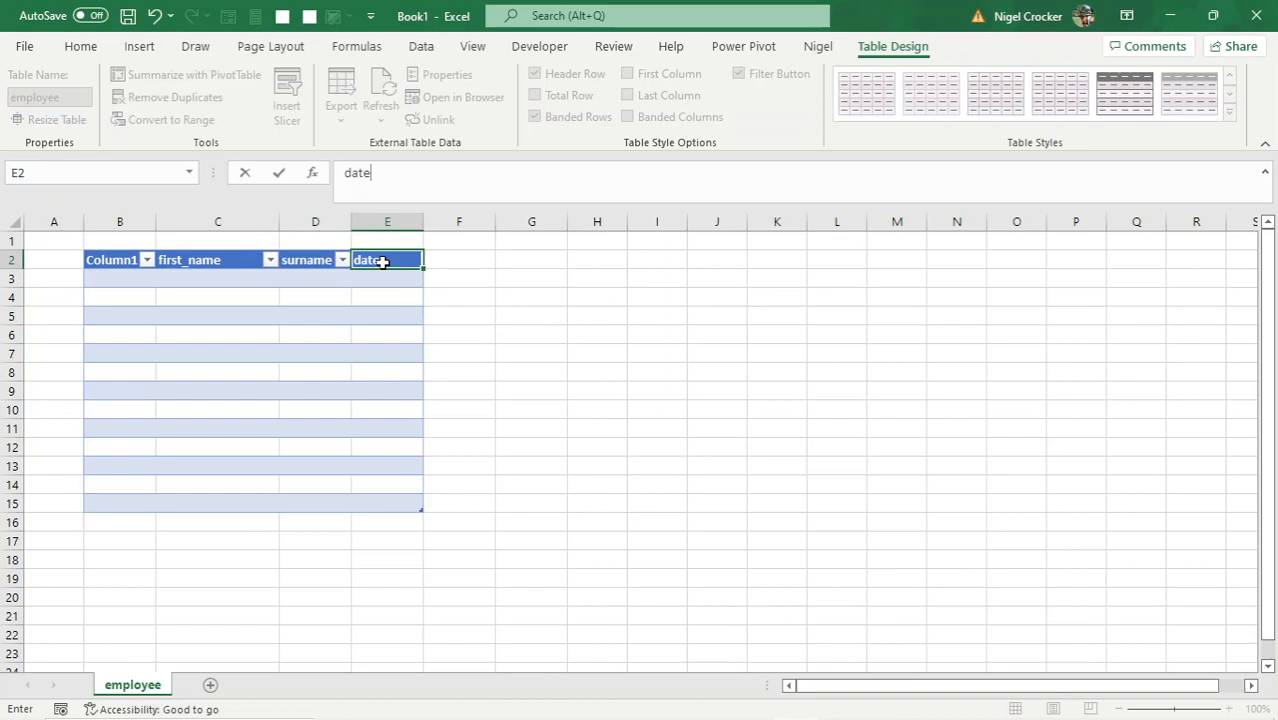
pyautogui.write('_of')
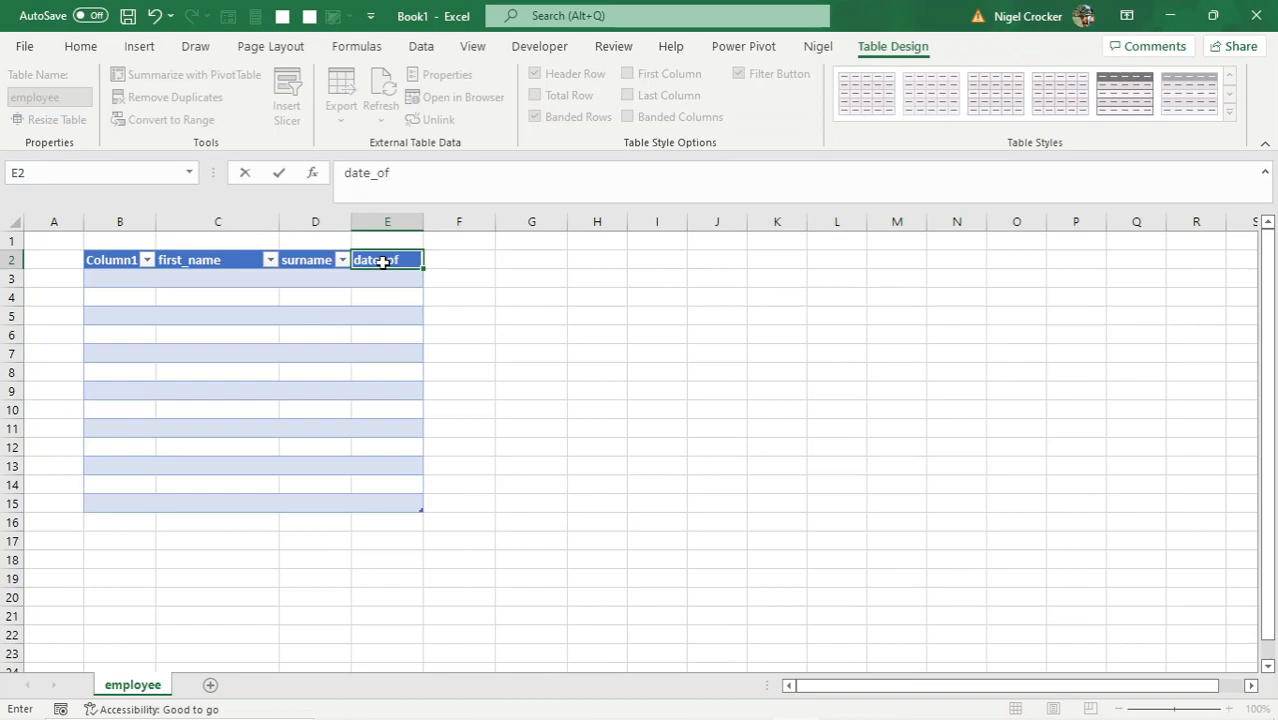
pyautogui.write('_birth')
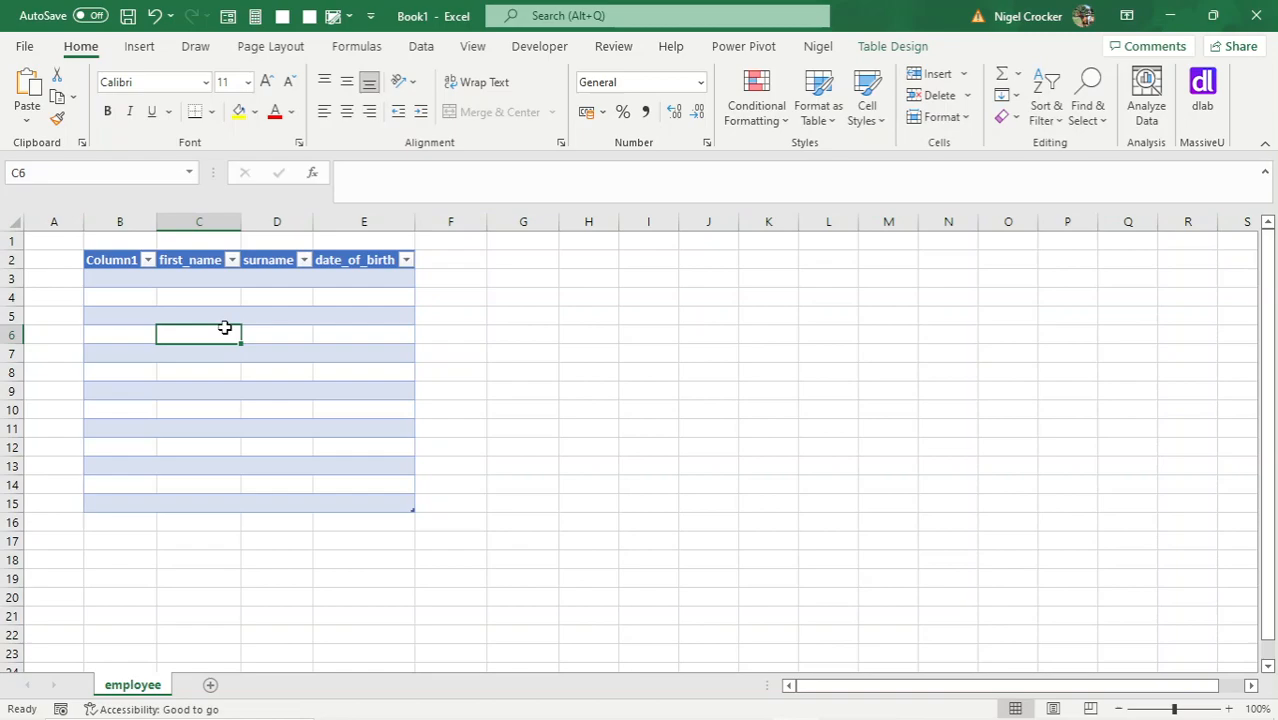
# Replace the Column1 header in B2 with id.
pyautogui.click(119, 259)
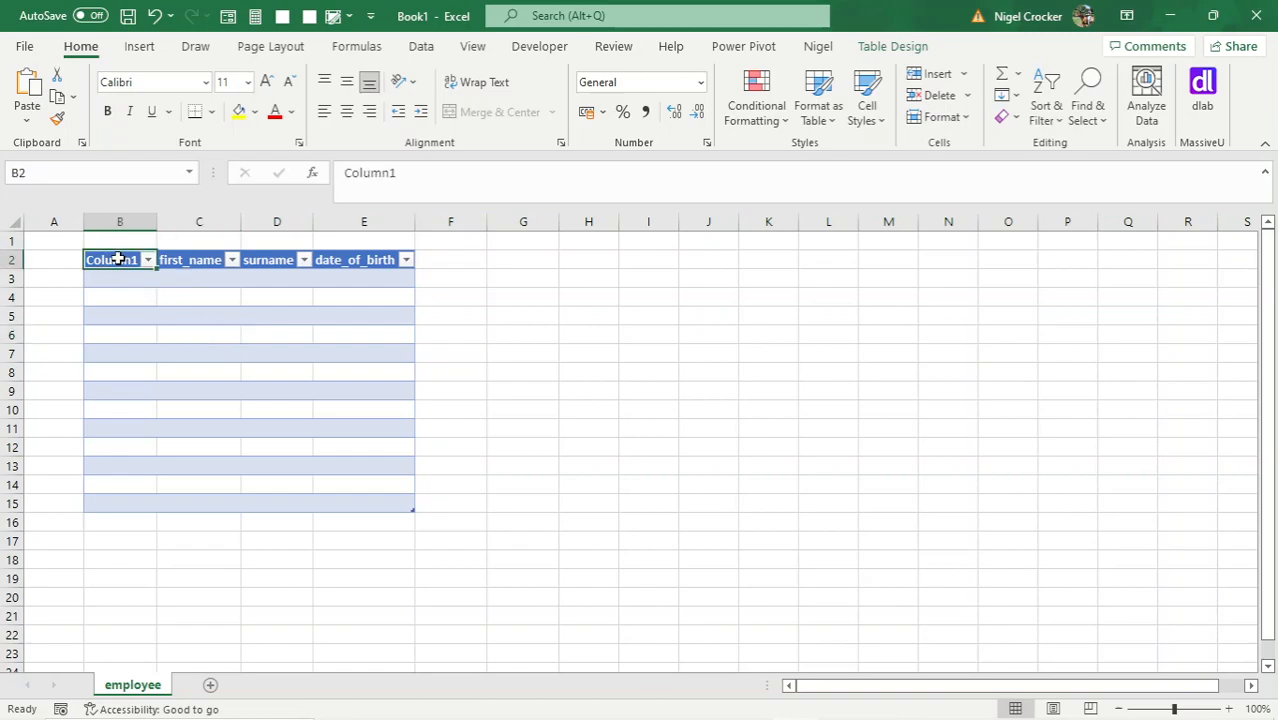
pyautogui.write('id')
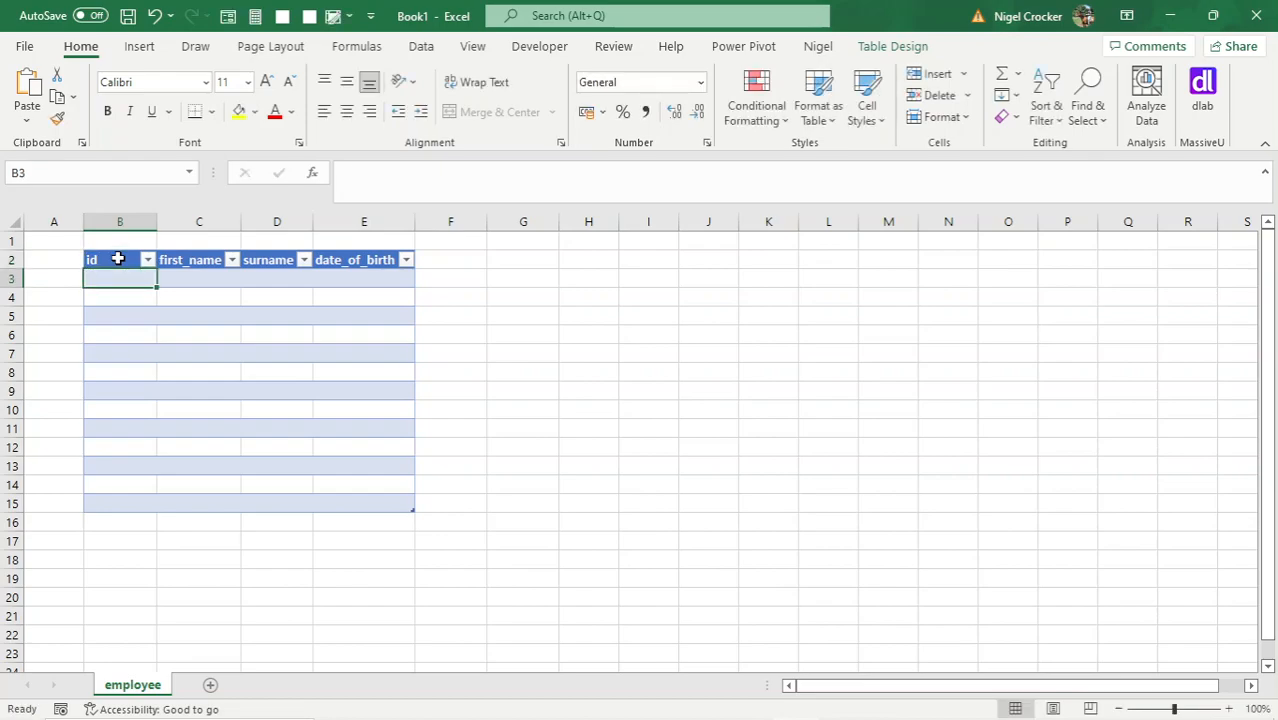
pyautogui.moveTo(330, 385)
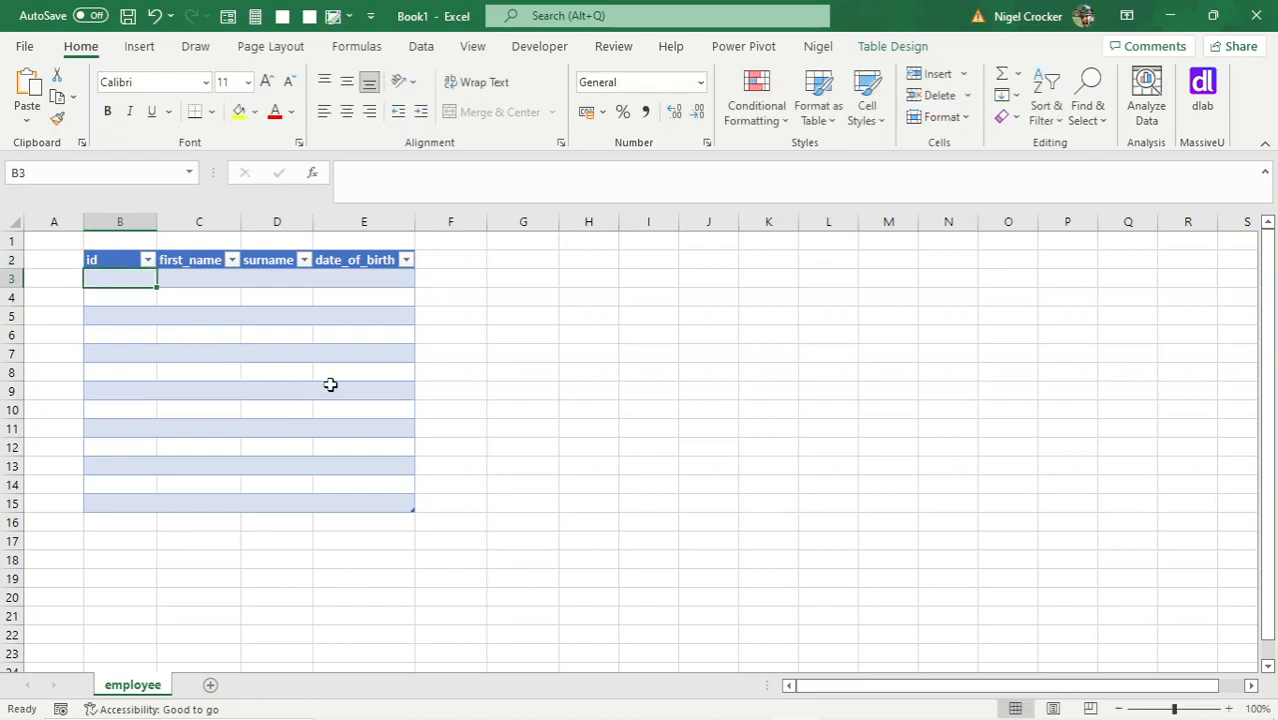
# Format the employee id data cells as Number with zero decimal places.
pyautogui.moveTo(119, 278); pyautogui.dragTo(119, 315)
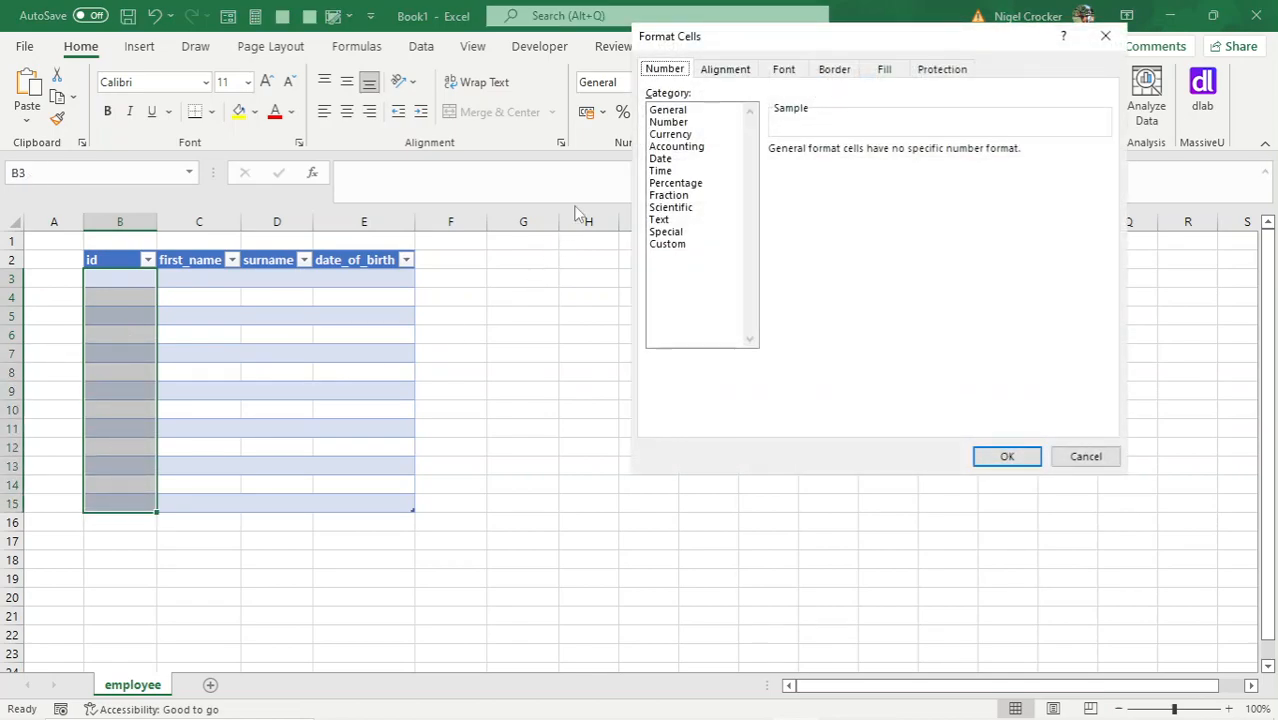
pyautogui.click(668, 121)
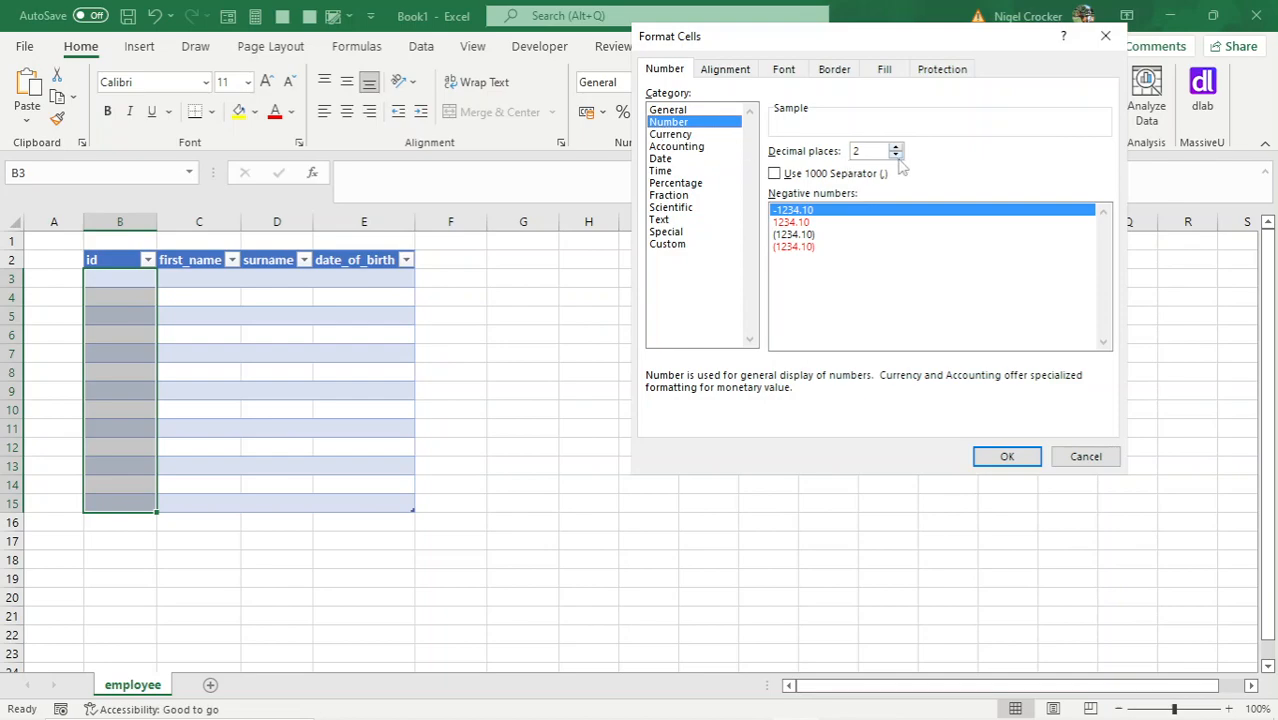
pyautogui.click(896, 155)
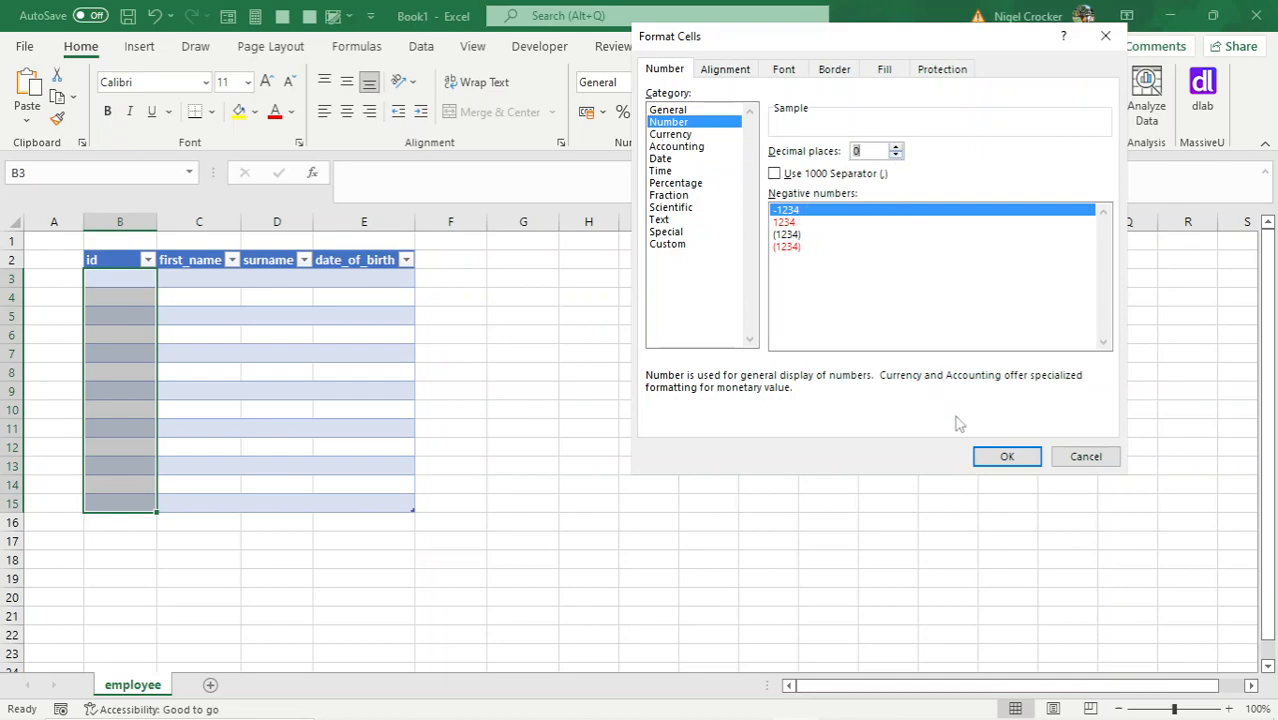
pyautogui.click(1006, 456)
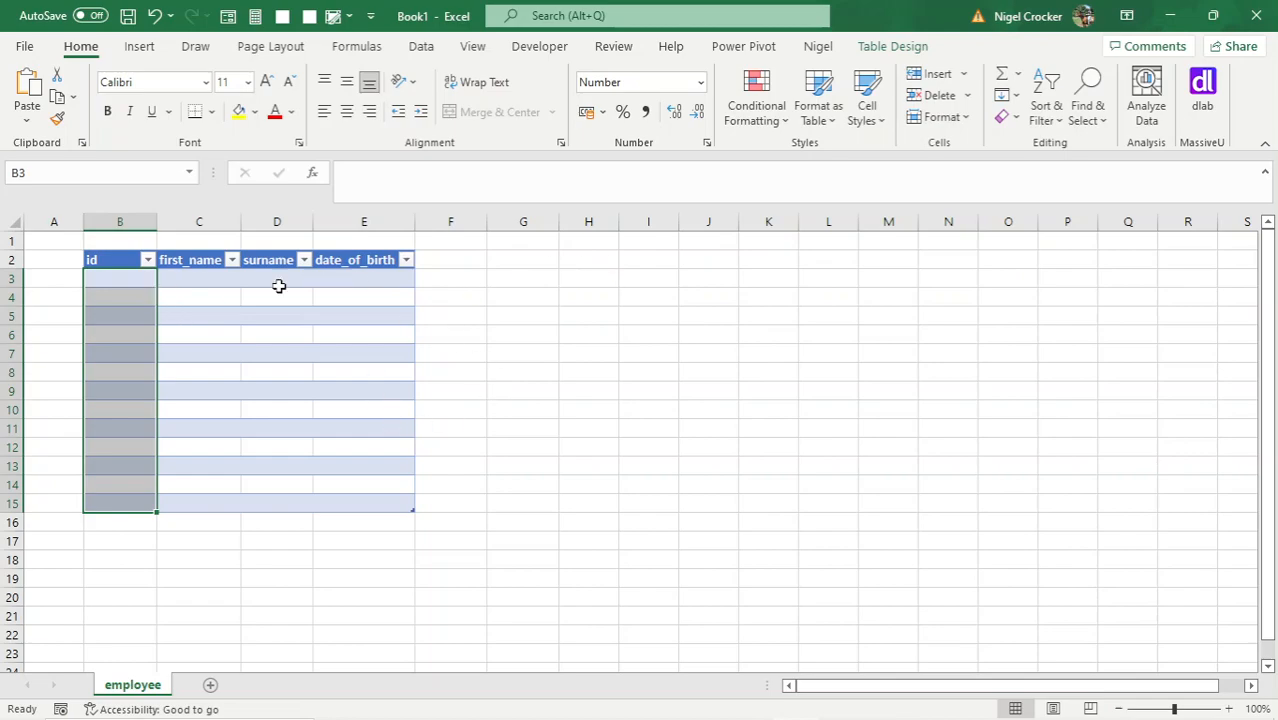
pyautogui.moveTo(194, 320)
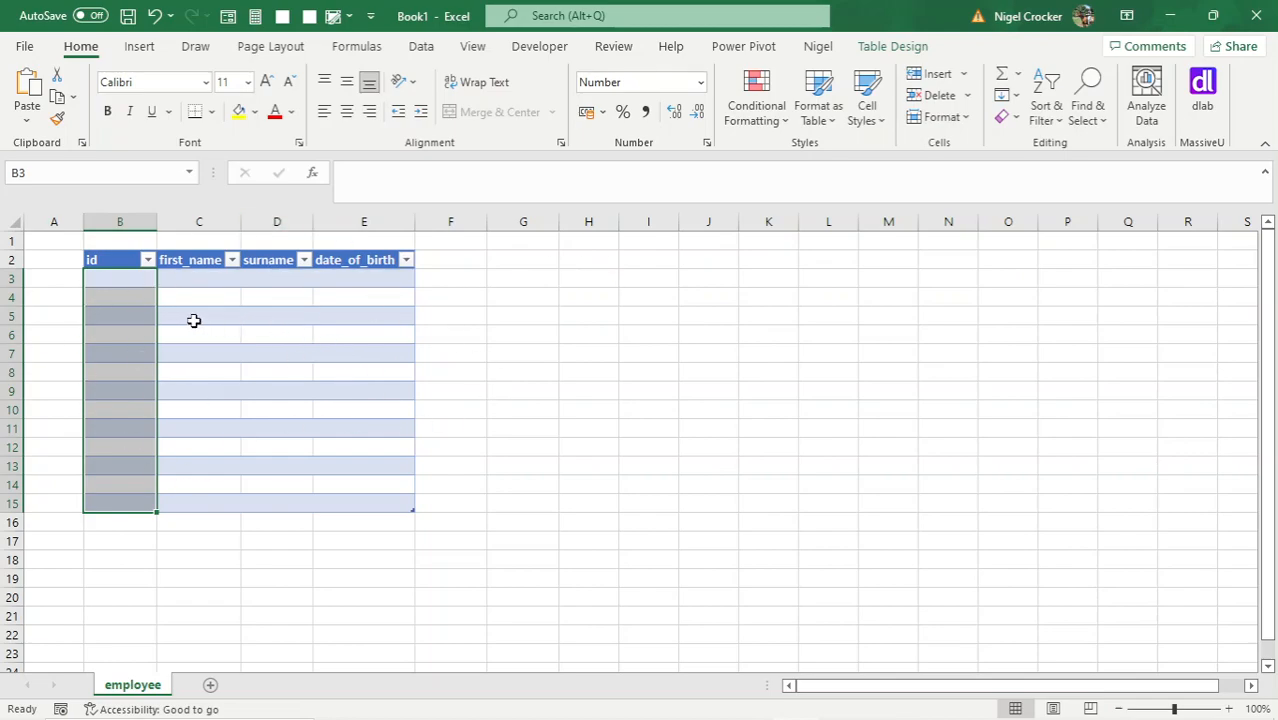
# Select several cells in the employee id column to check the formatting.
pyautogui.click(119, 297)
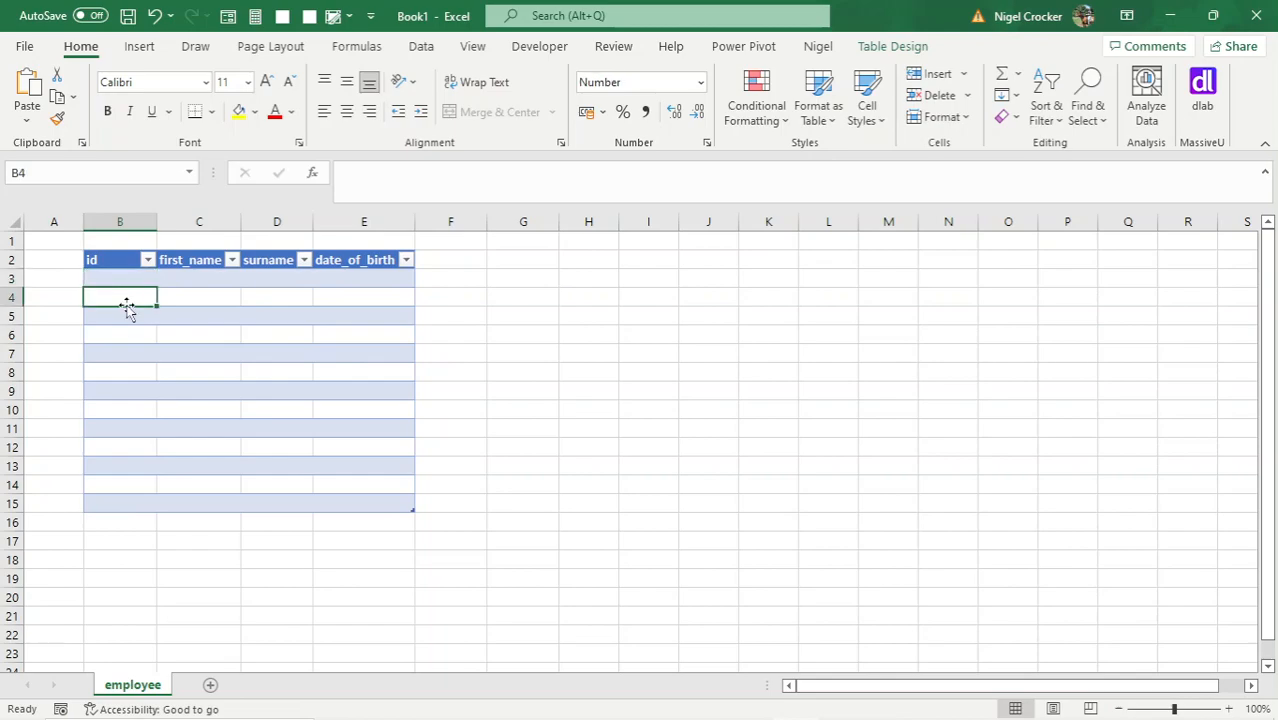
pyautogui.click(119, 390)
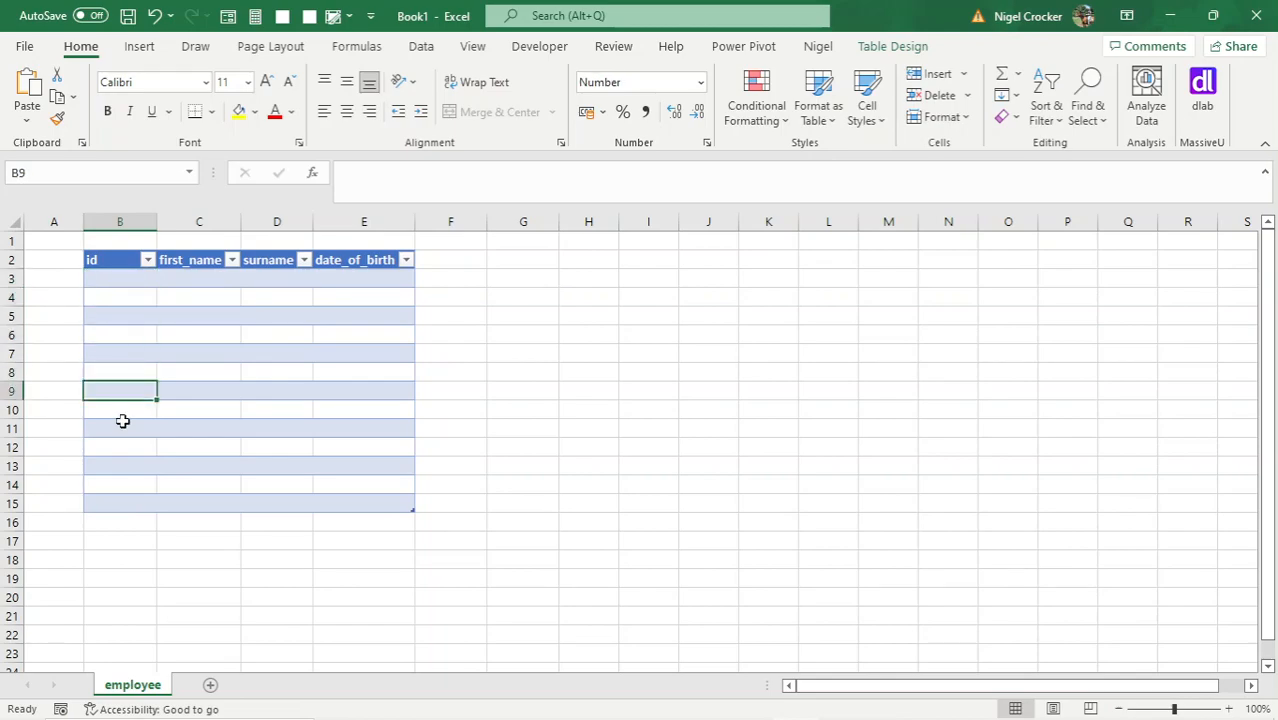
pyautogui.click(119, 278)
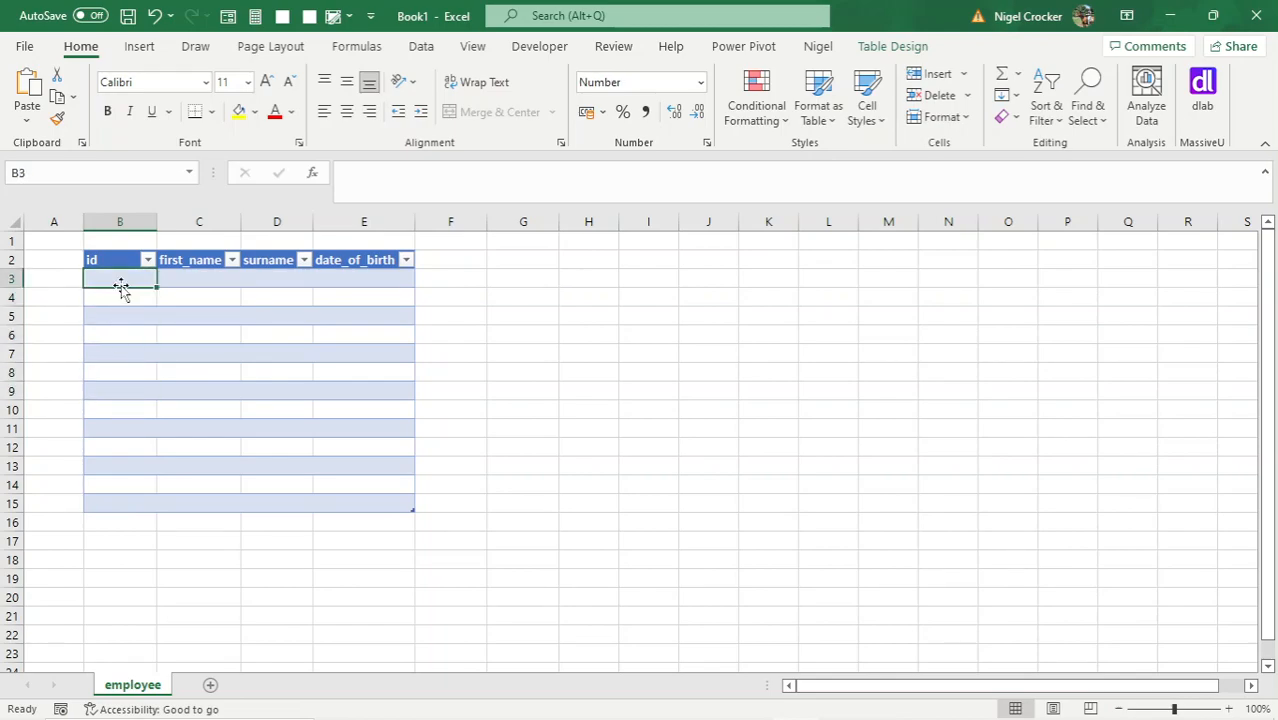
pyautogui.click(119, 296)
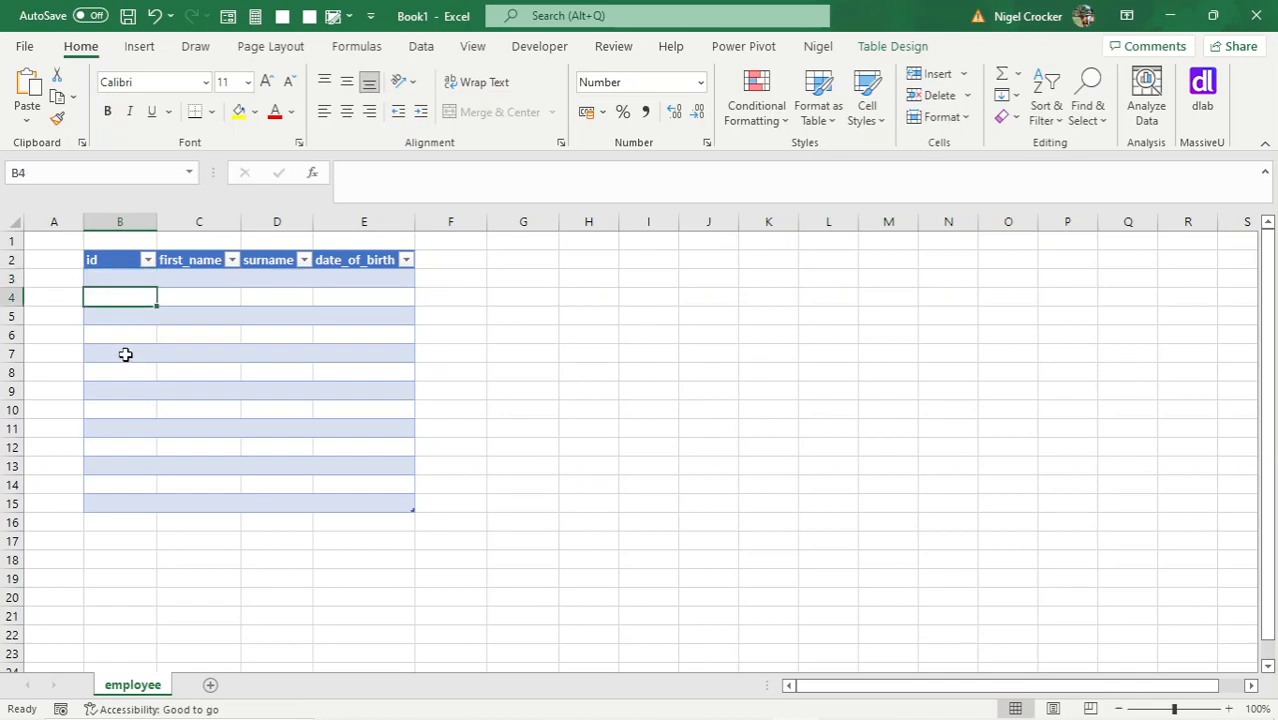
pyautogui.click(119, 278)
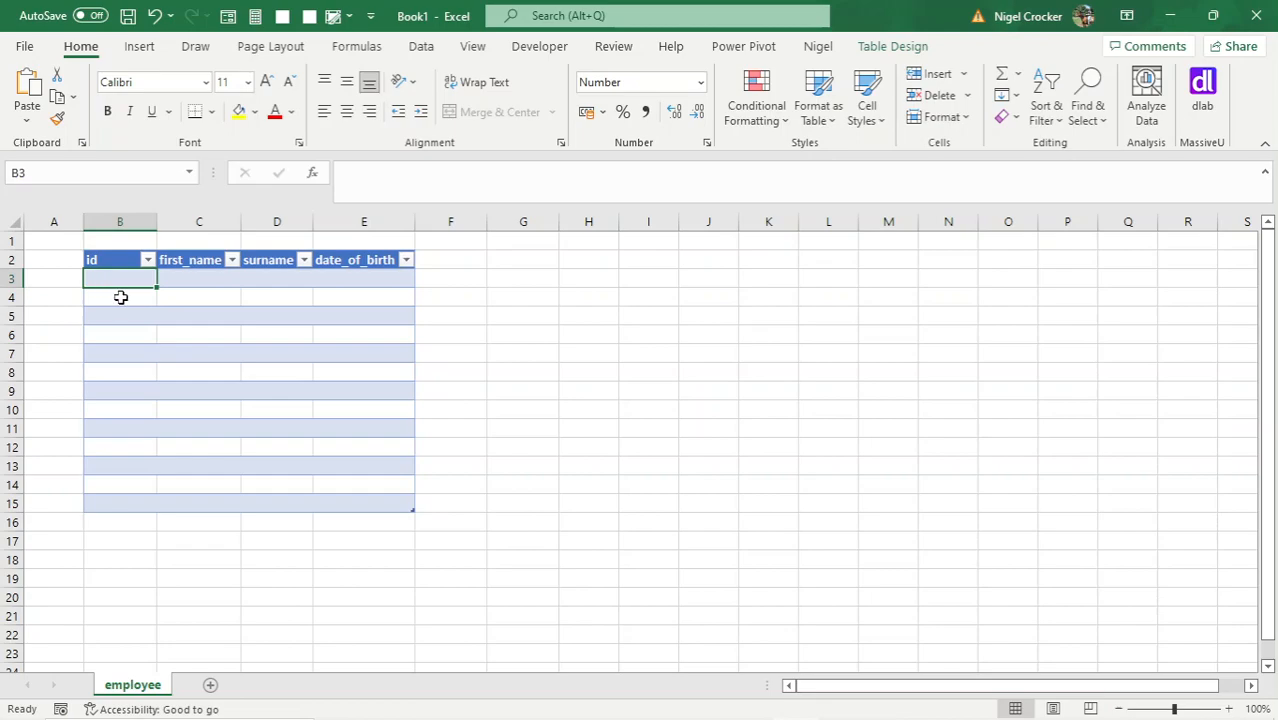
pyautogui.click(124, 316)
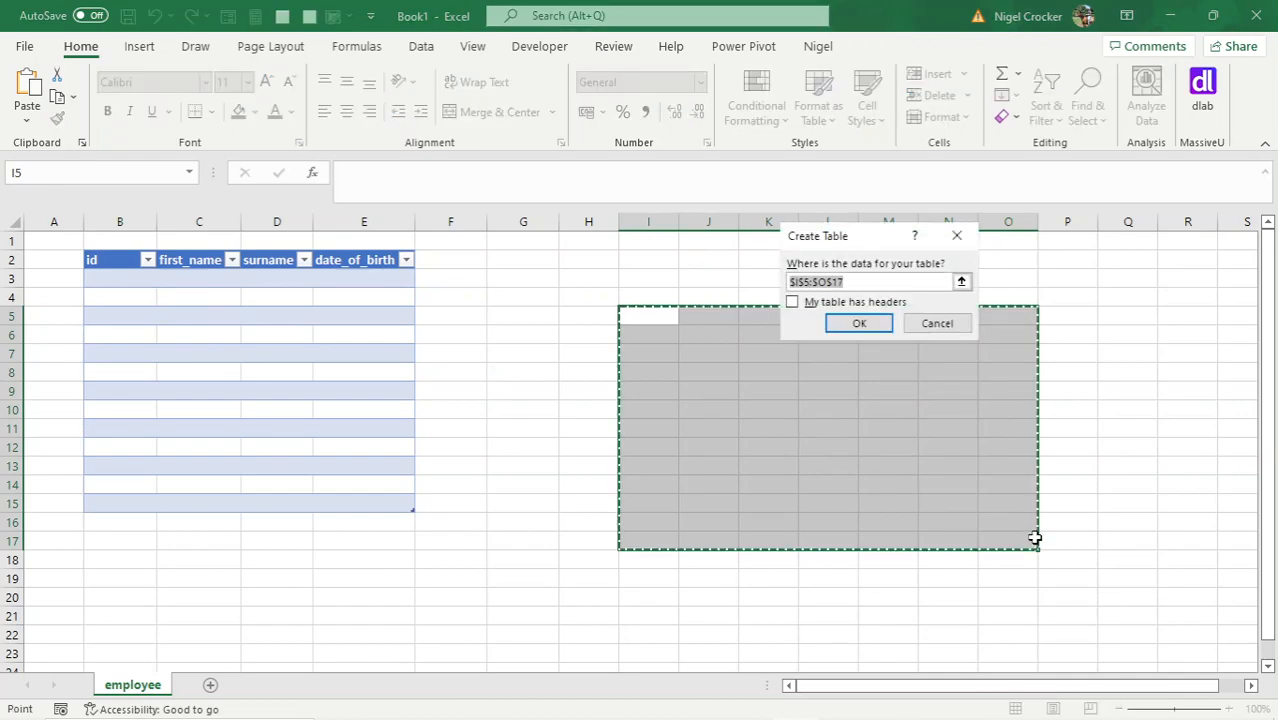
# Confirm new tables at I5 and C23 and type id as a first header.
pyautogui.click(859, 323)
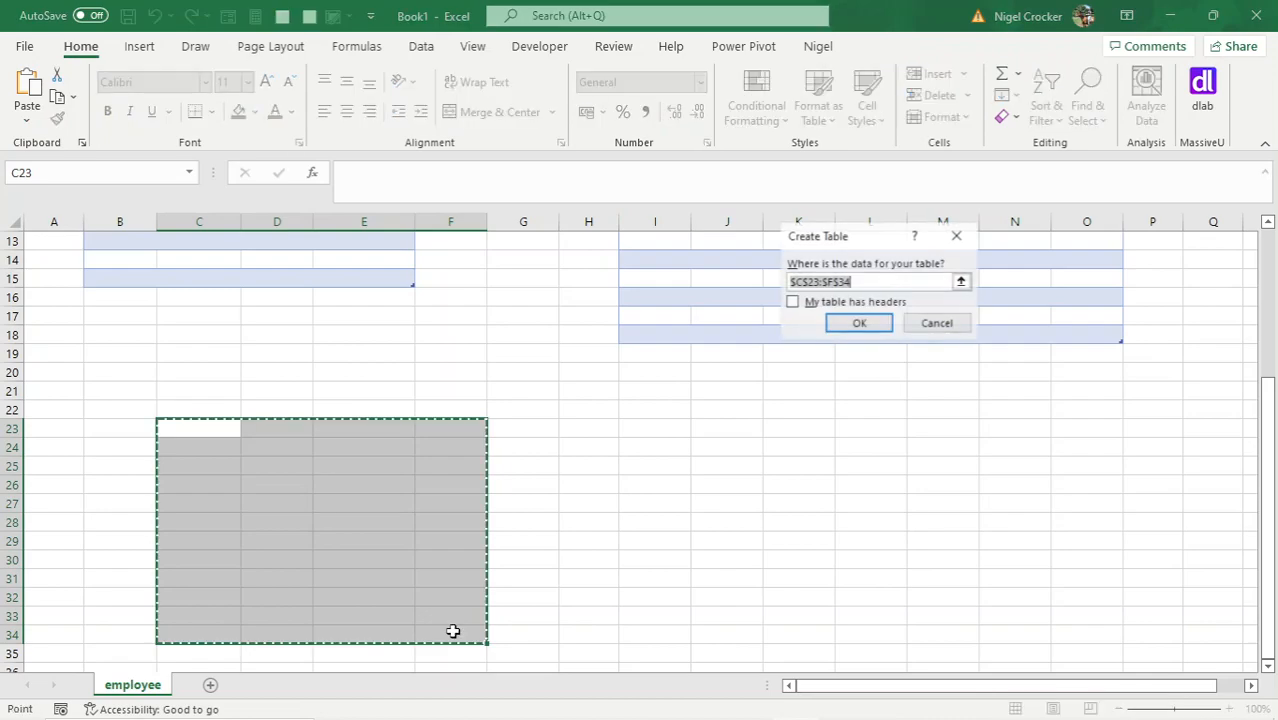
pyautogui.click(858, 322)
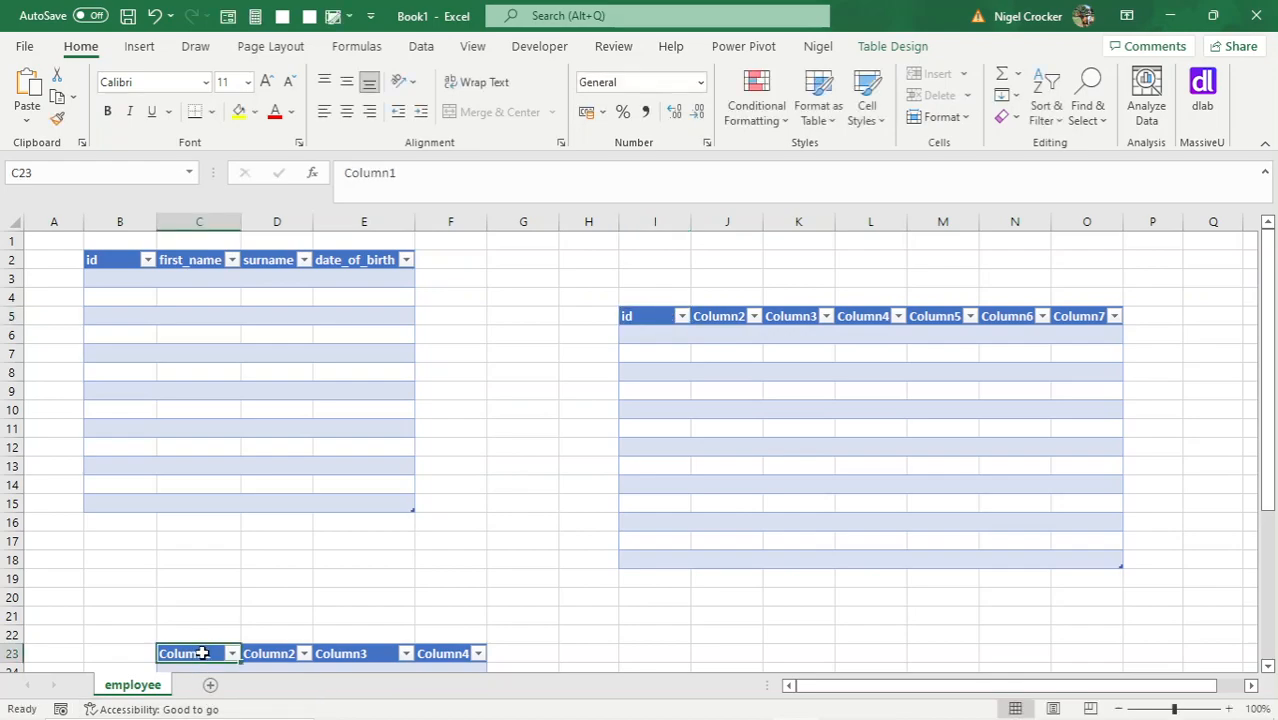
pyautogui.write('id')
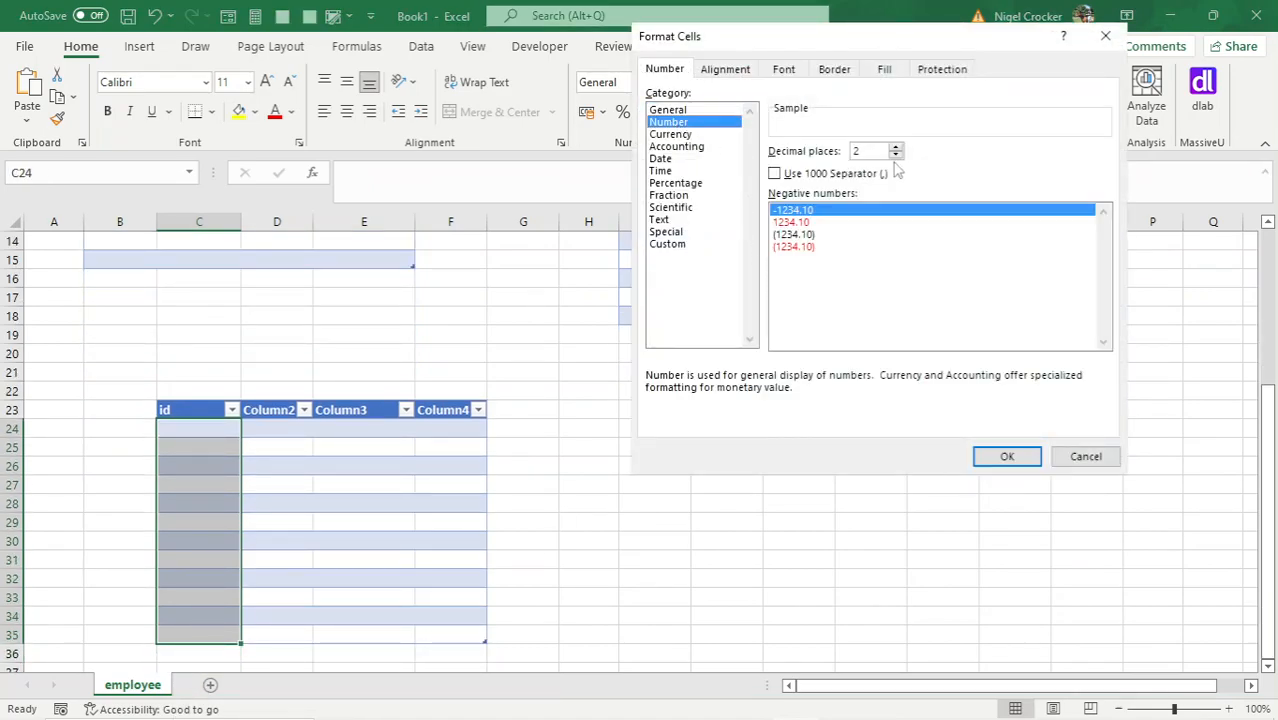
# Apply the Number format to the lower table's id cells C24:C35.
pyautogui.click(1007, 456)
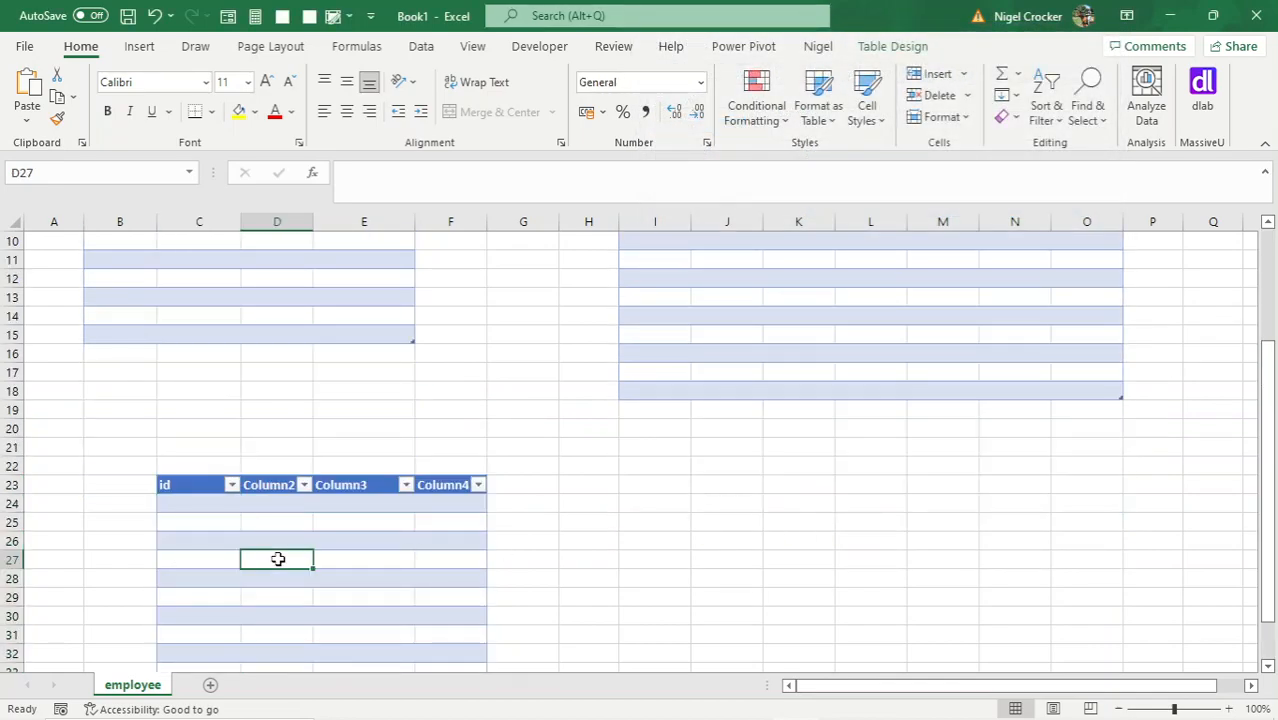
# Rename the lower table from Table5 to bank_statement.
pyautogui.click(892, 46)
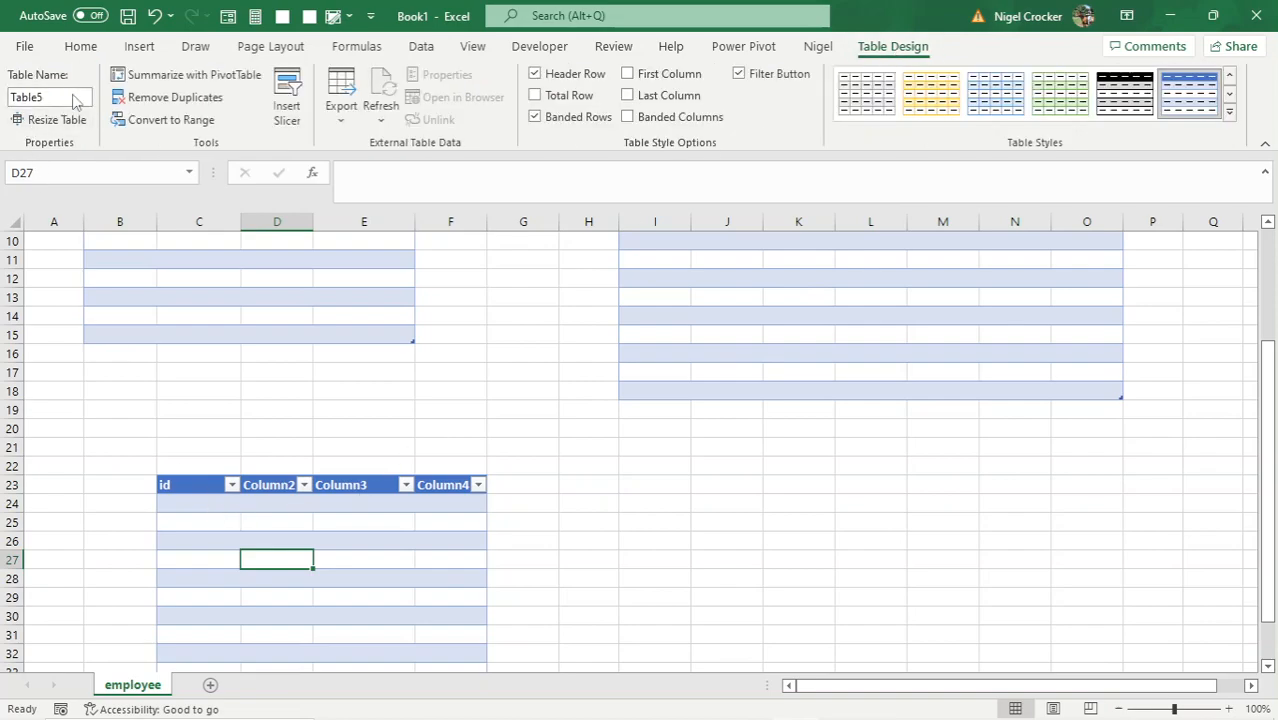
pyautogui.write('bank_statement')
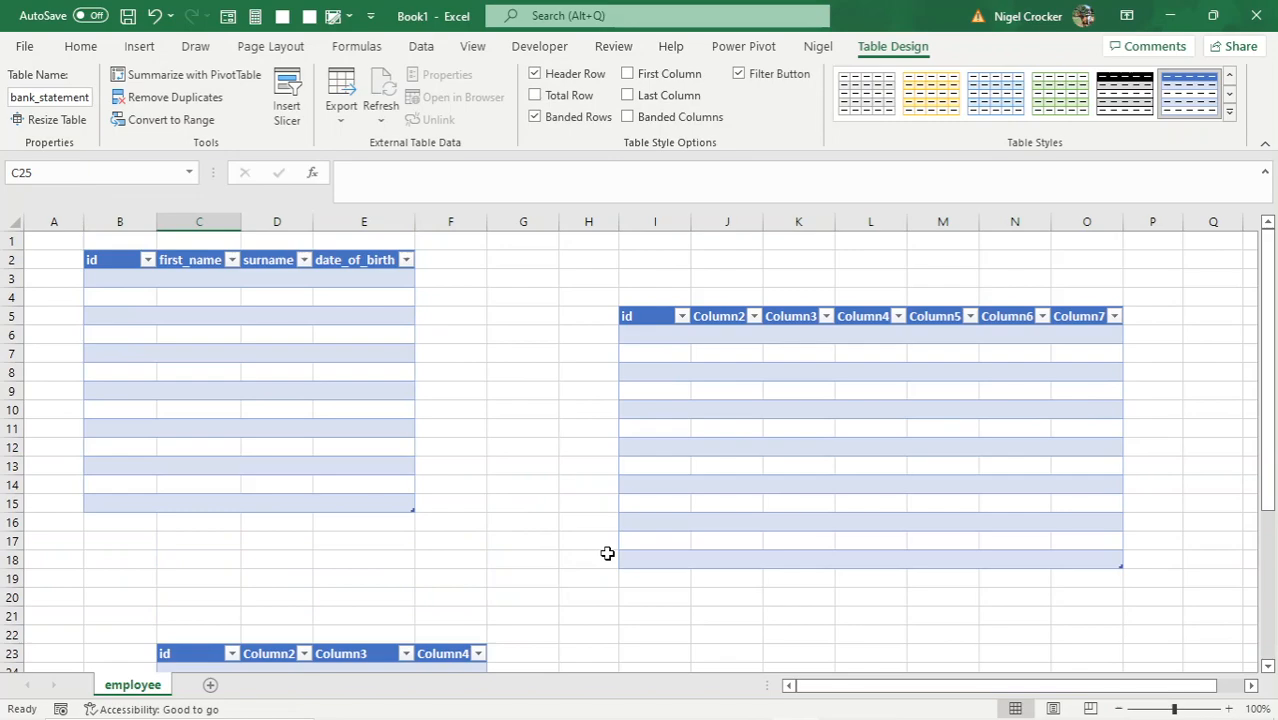
pyautogui.moveTo(663, 348)
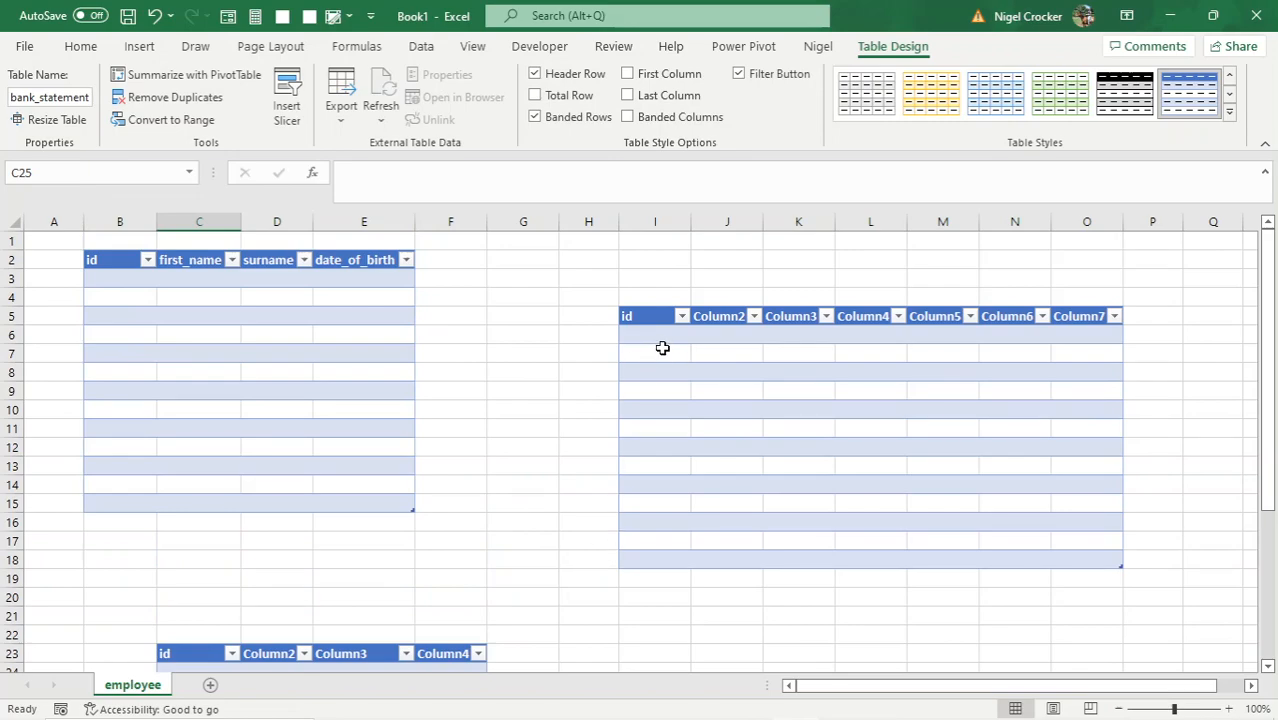
pyautogui.moveTo(658, 335)
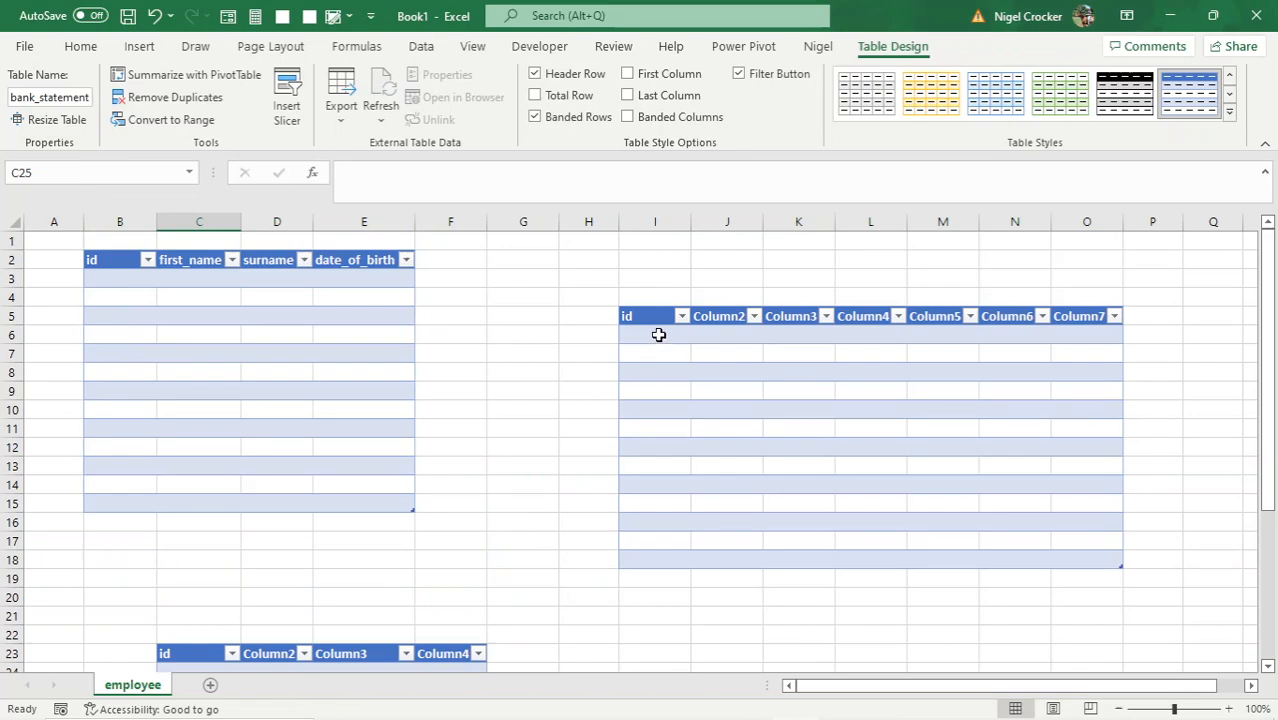
# Rename the right-hand table from Table4 to bill and move it to G3:M16.
pyautogui.click(655, 335)
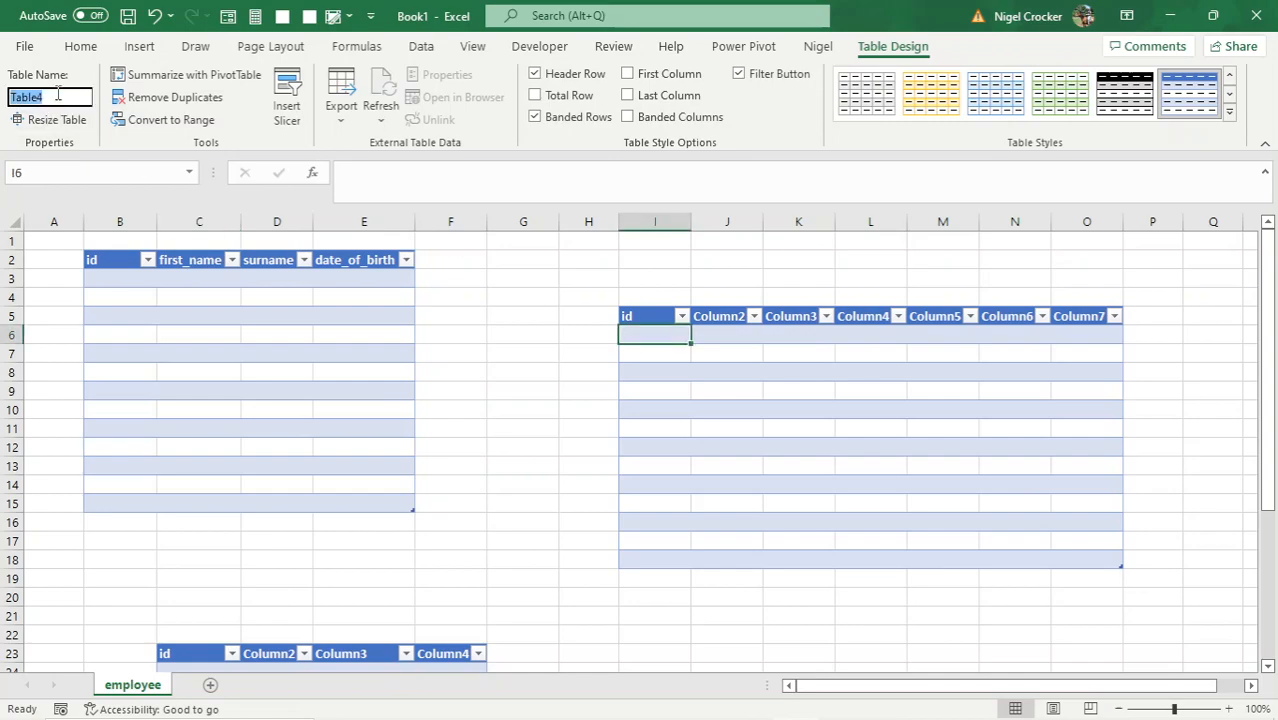
pyautogui.write('bill')
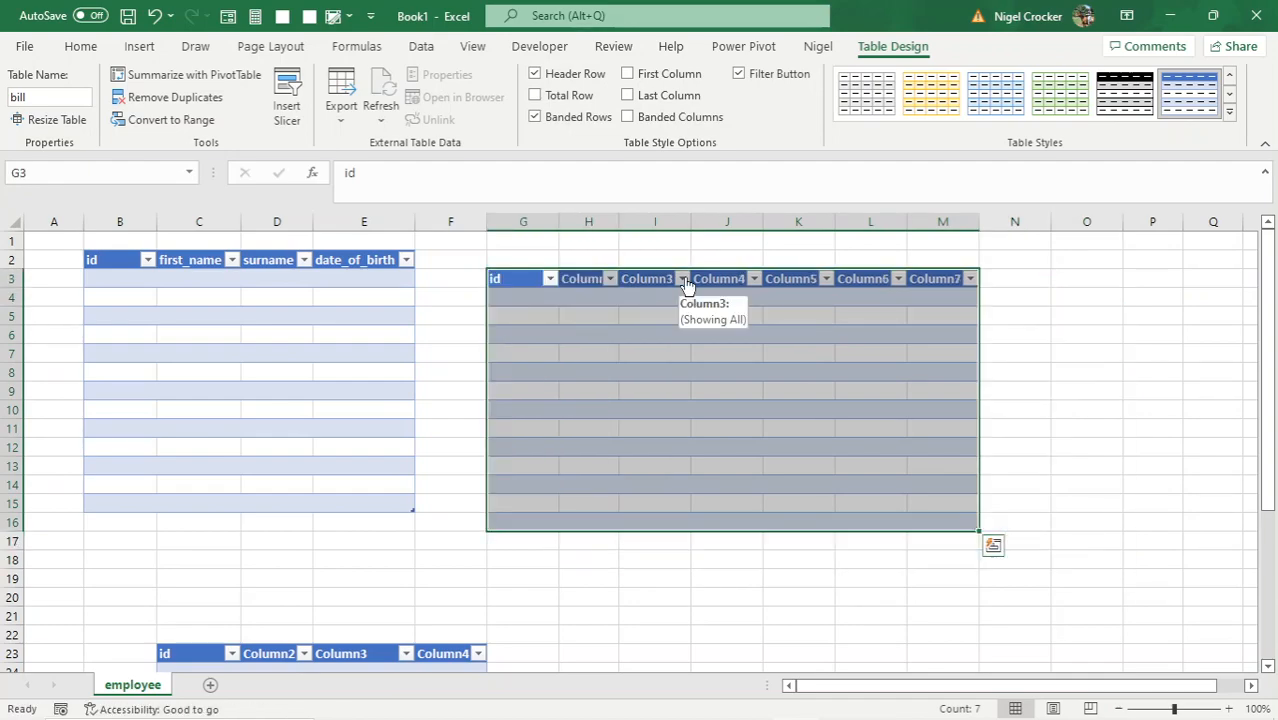
pyautogui.click(363, 335)
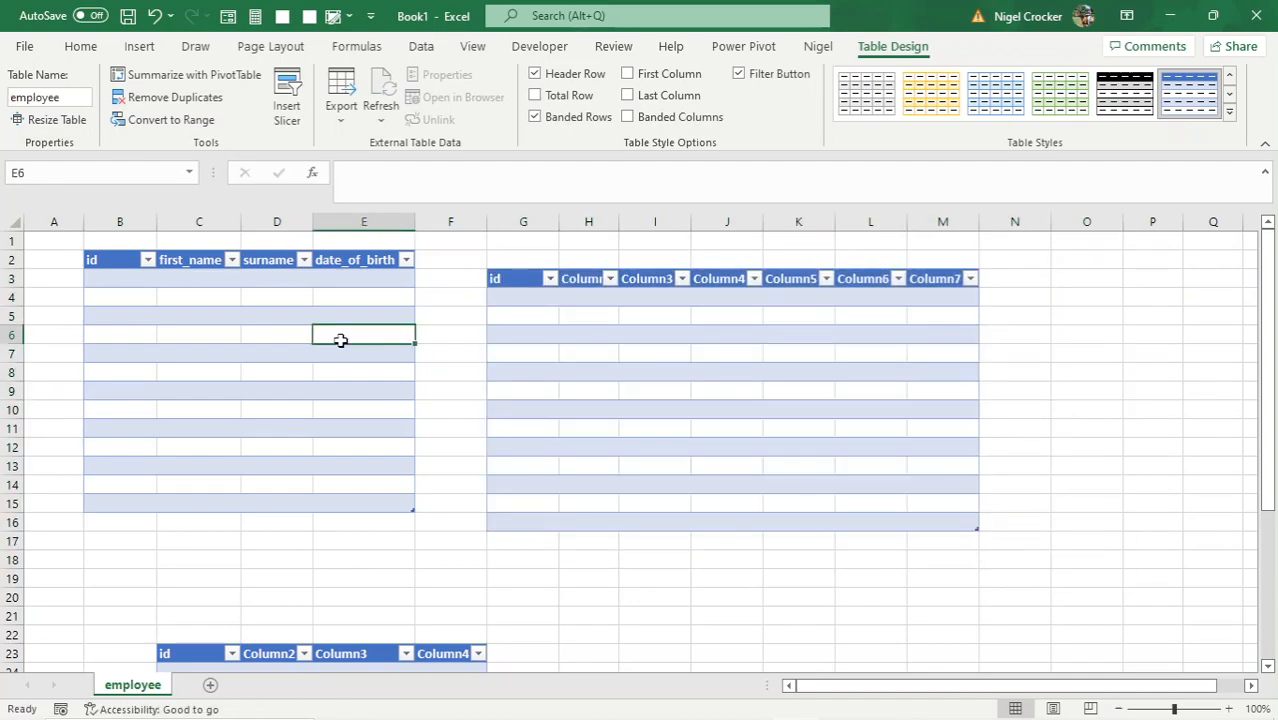
pyautogui.scroll(-3)
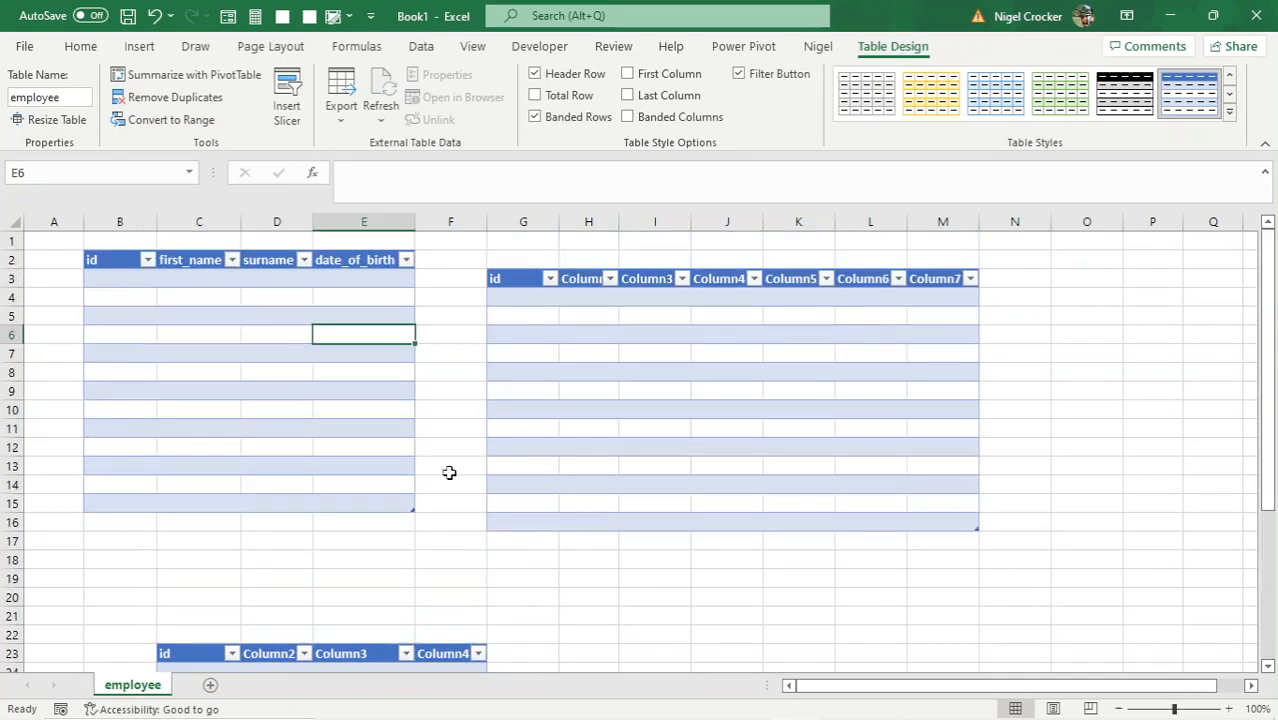
pyautogui.click(119, 259)
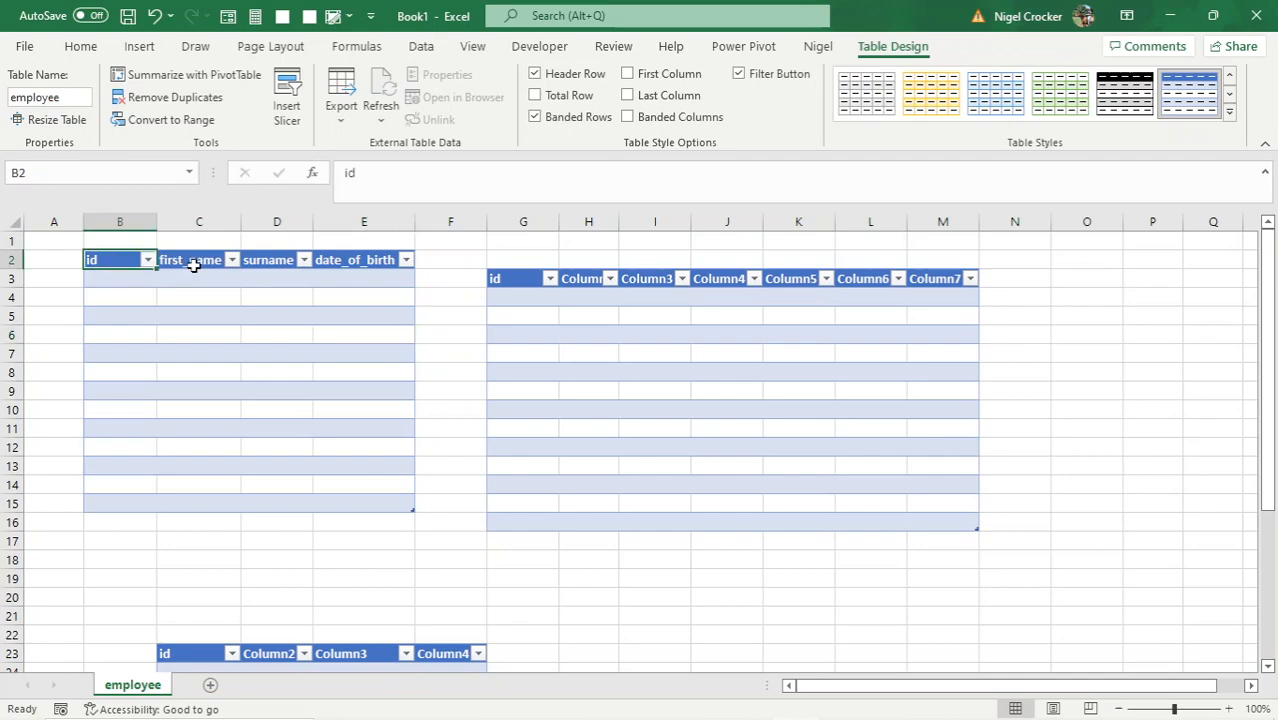
pyautogui.click(363, 259)
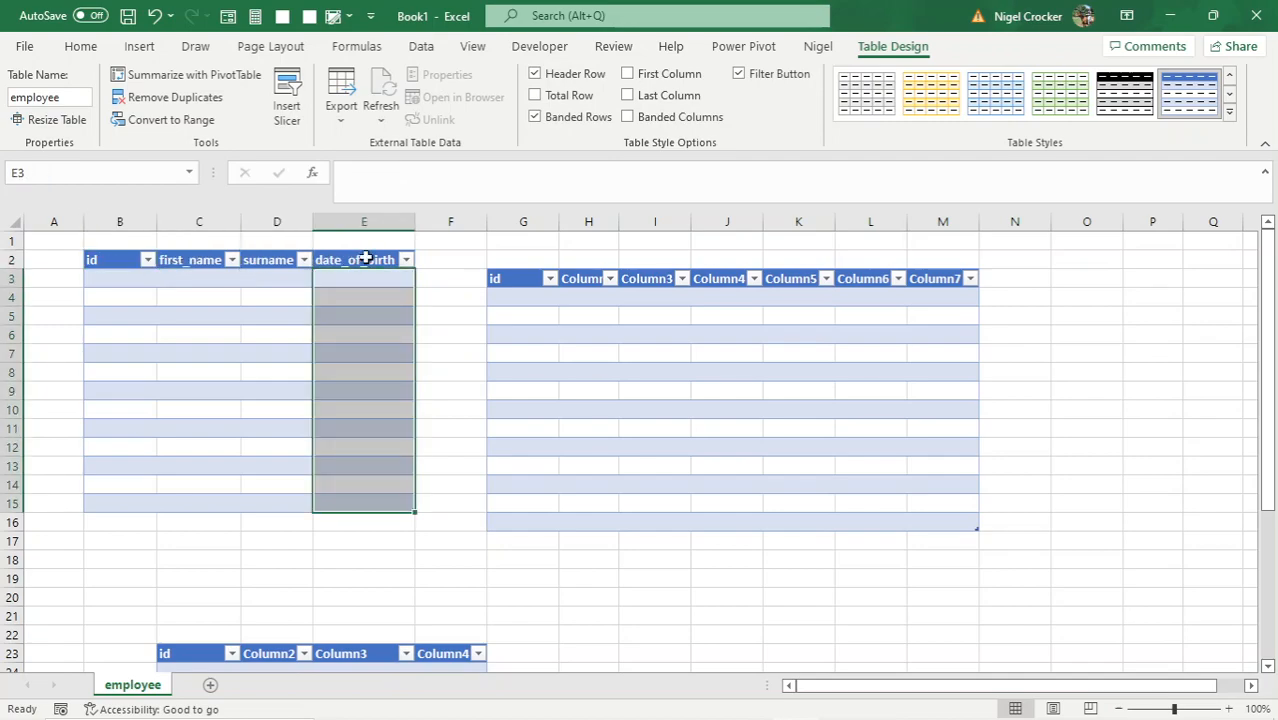
pyautogui.click(363, 259)
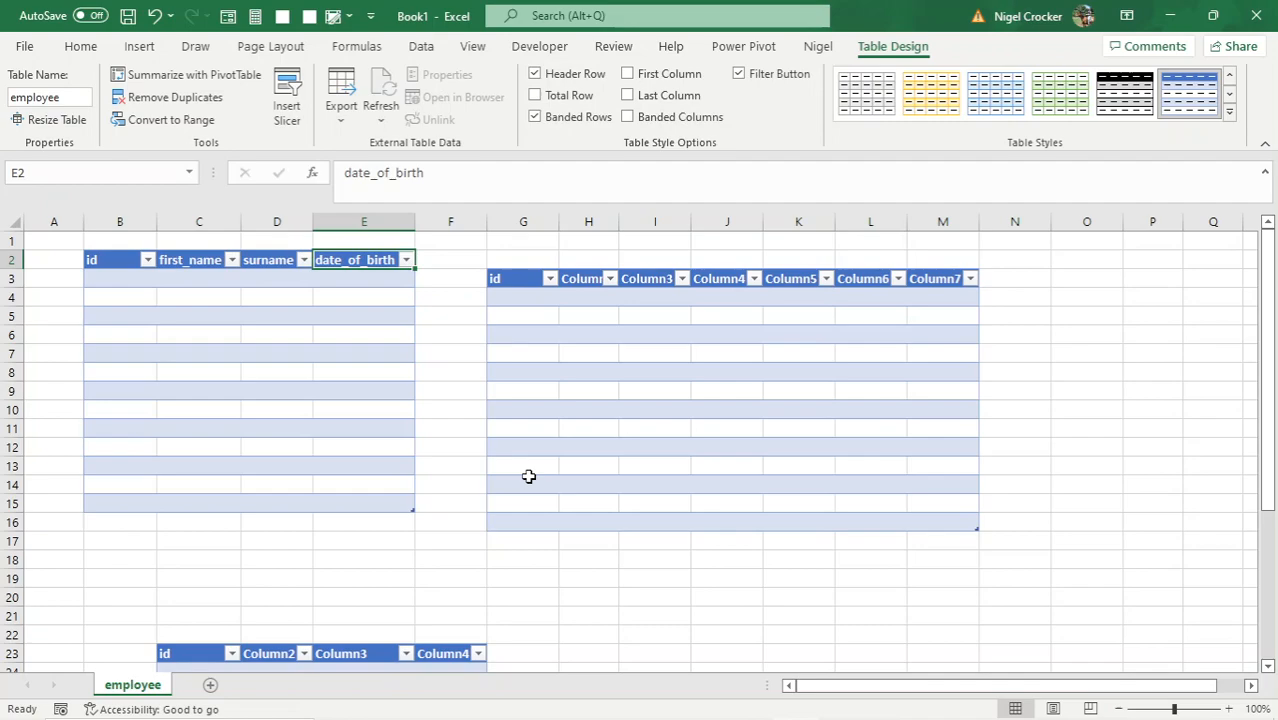
pyautogui.scroll(-3)
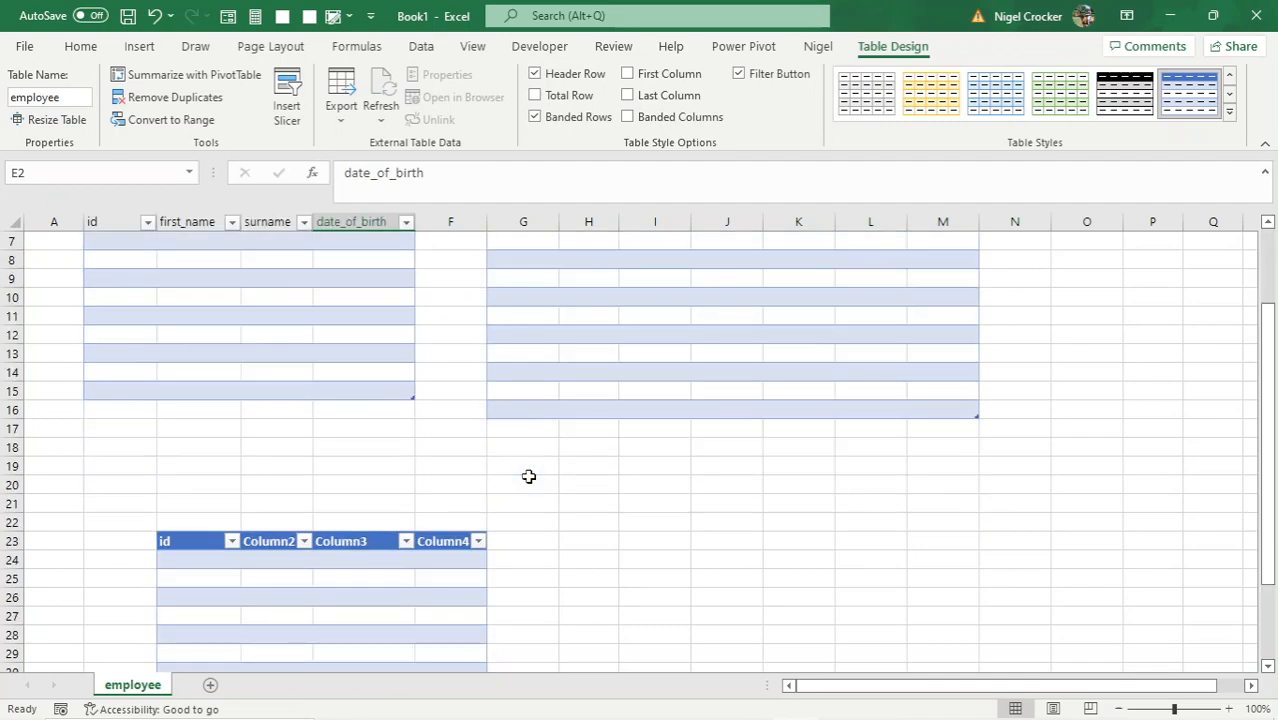
pyautogui.scroll(3)
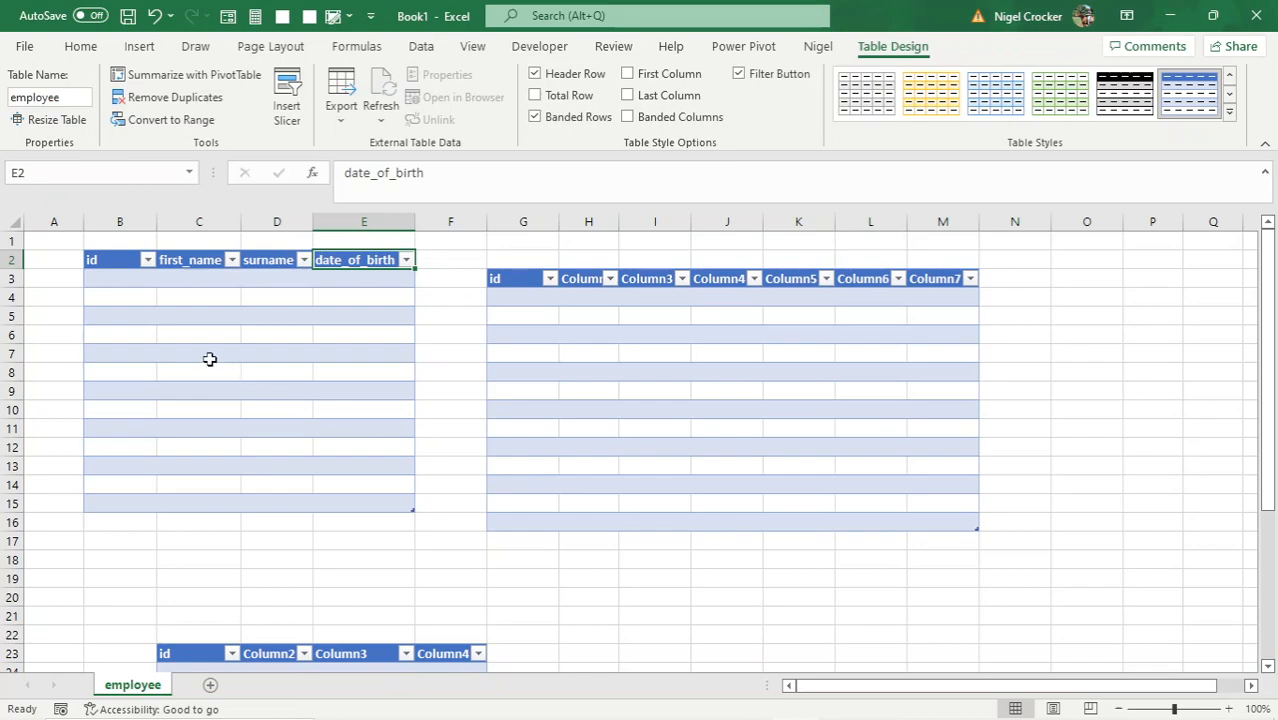
pyautogui.moveTo(204, 355)
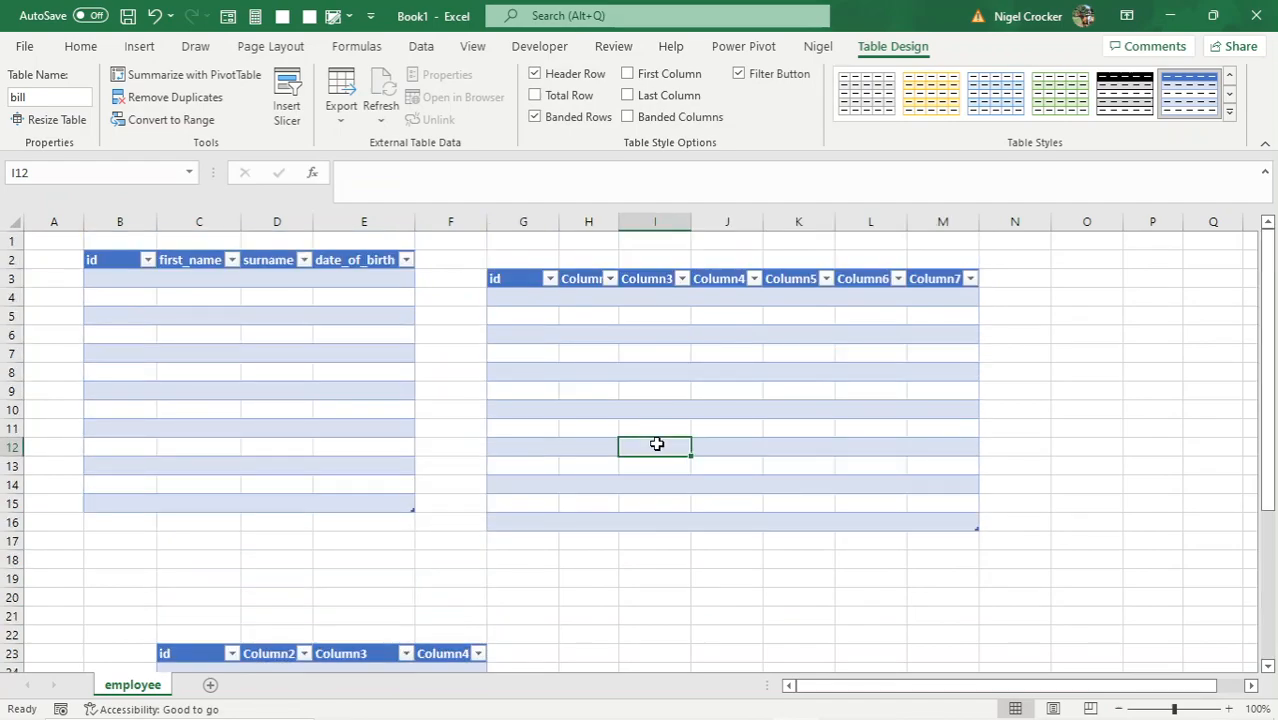
pyautogui.moveTo(276, 374)
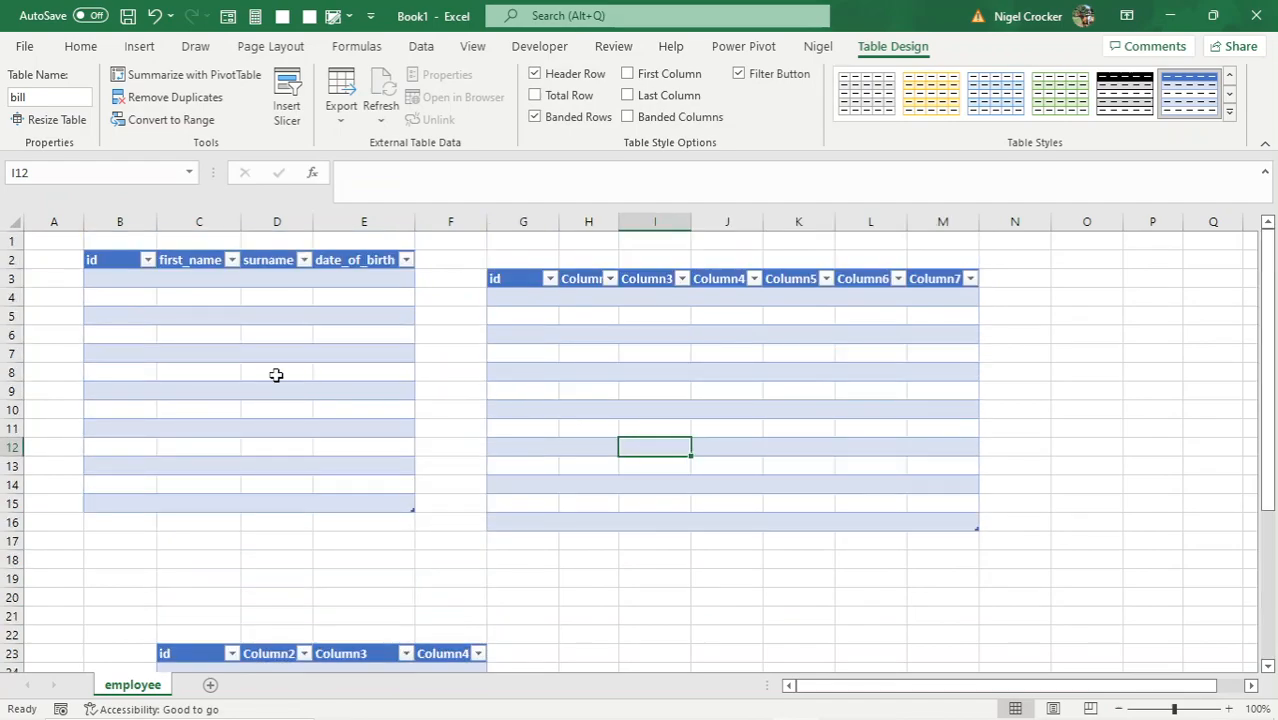
pyautogui.moveTo(199, 323)
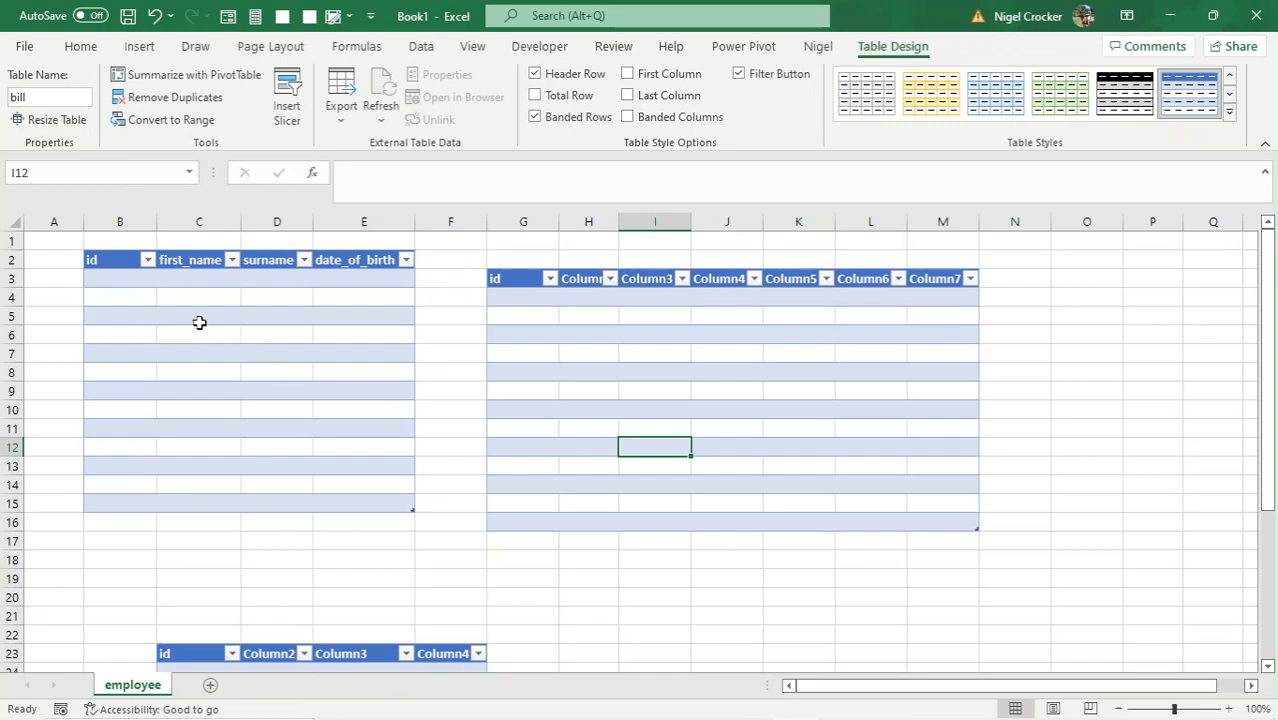
pyautogui.click(198, 259)
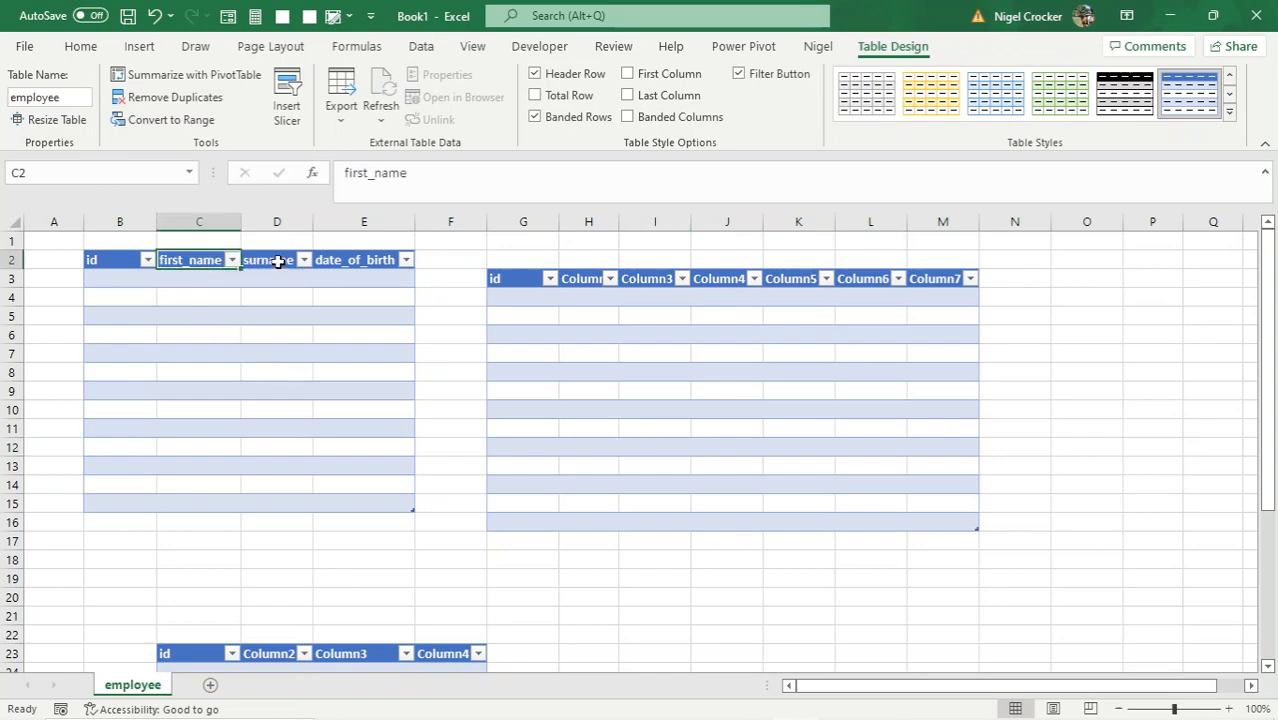
pyautogui.click(363, 259)
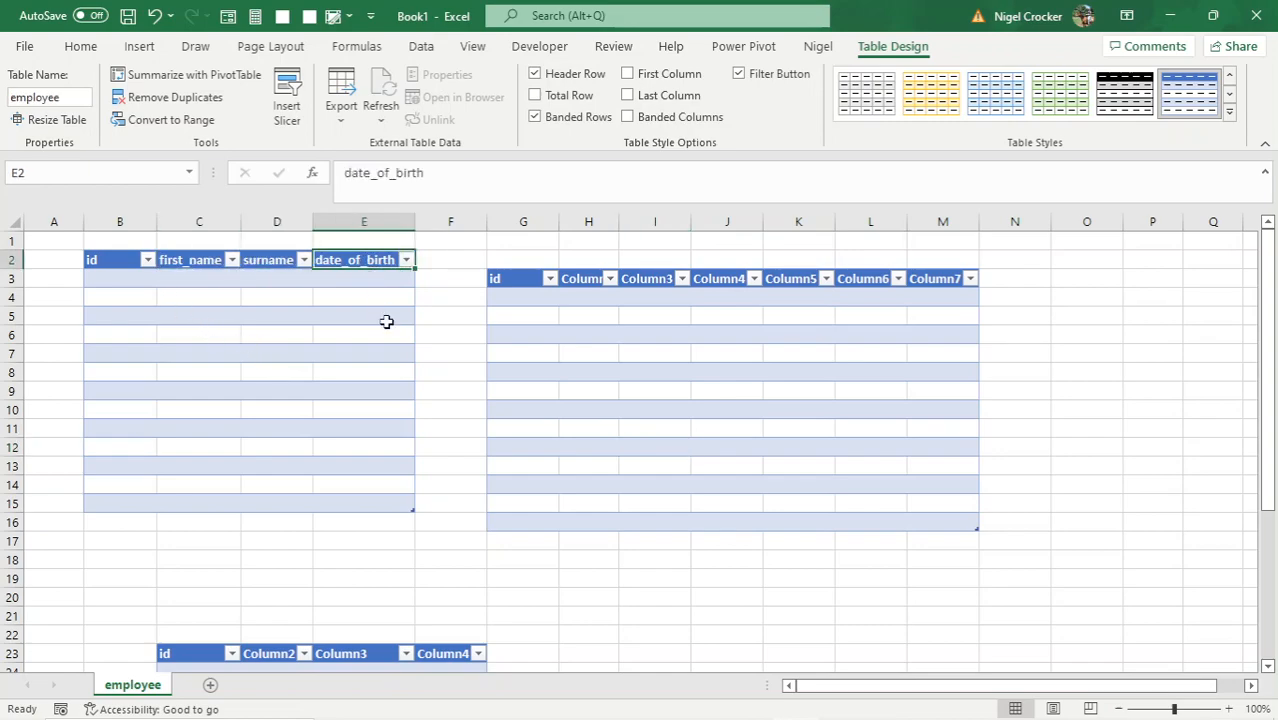
pyautogui.moveTo(400, 371)
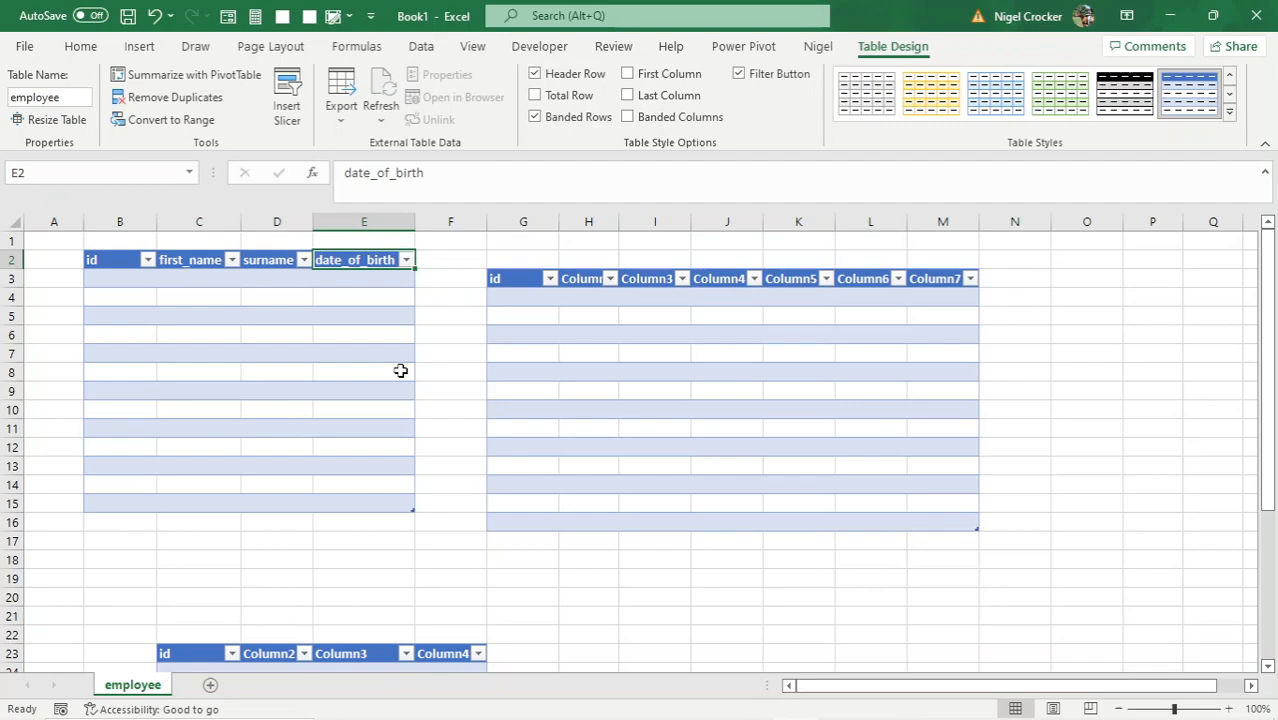
pyautogui.moveTo(379, 370)
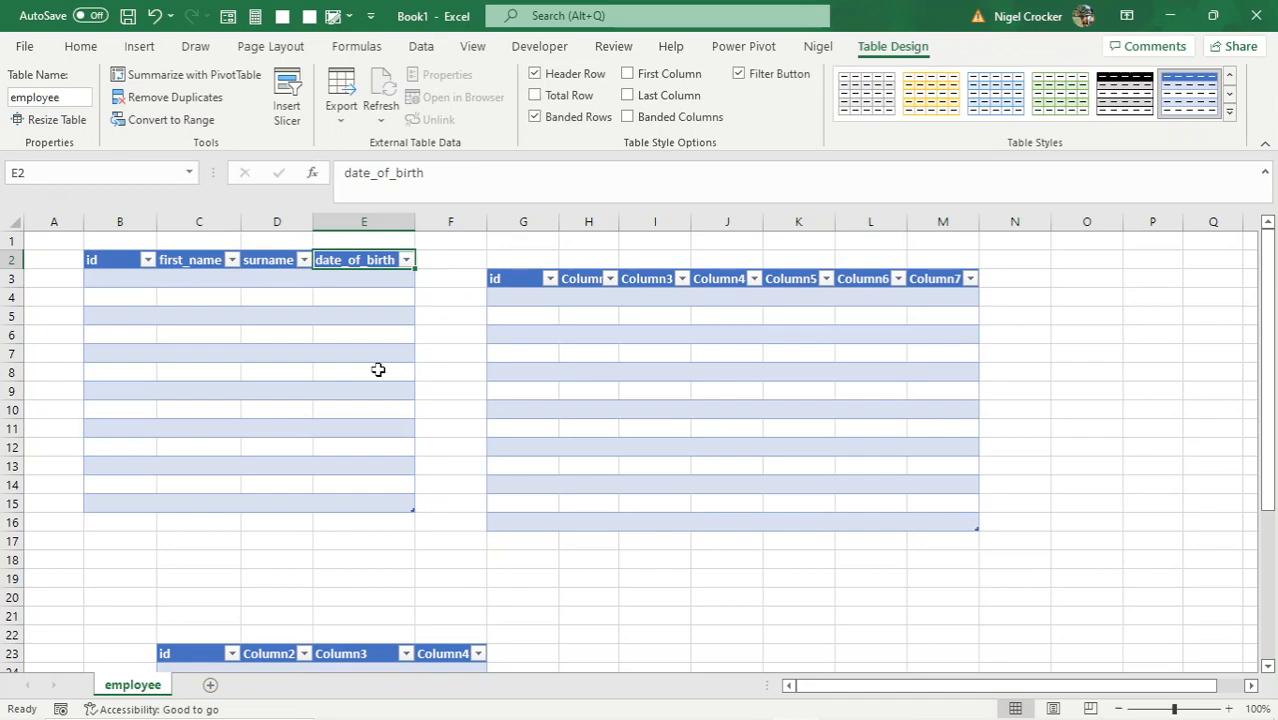
pyautogui.moveTo(405, 370)
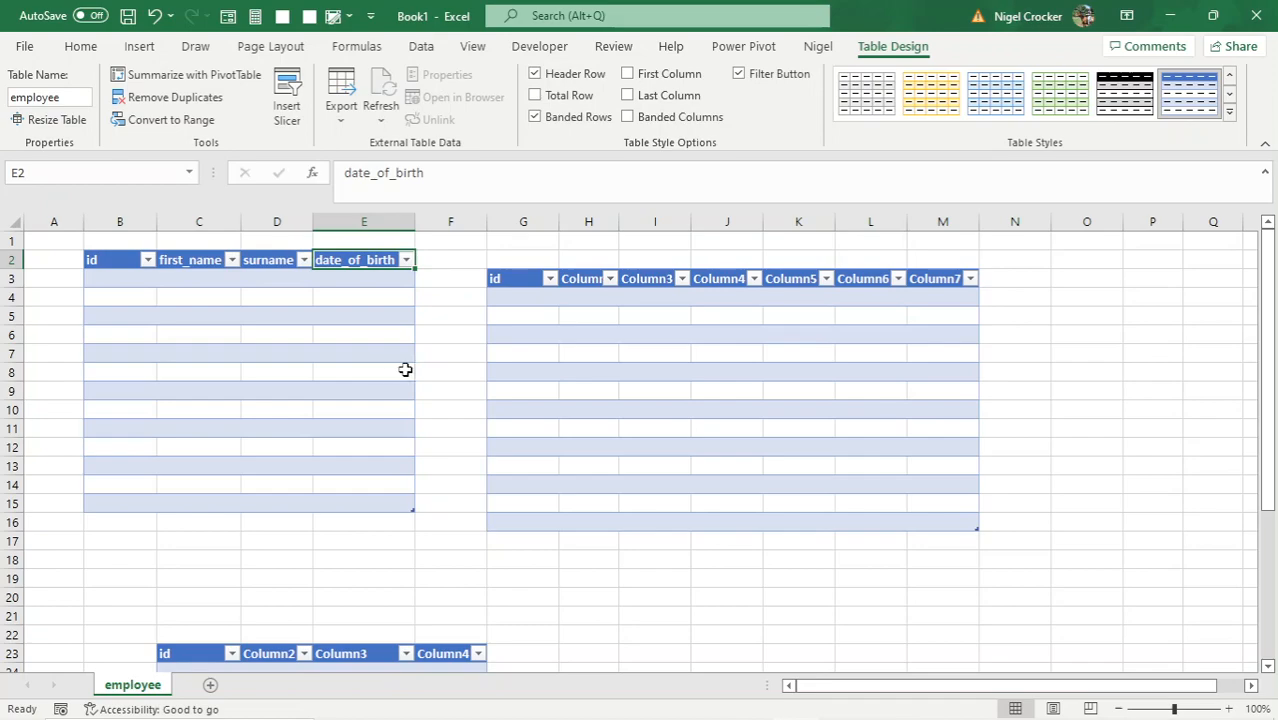